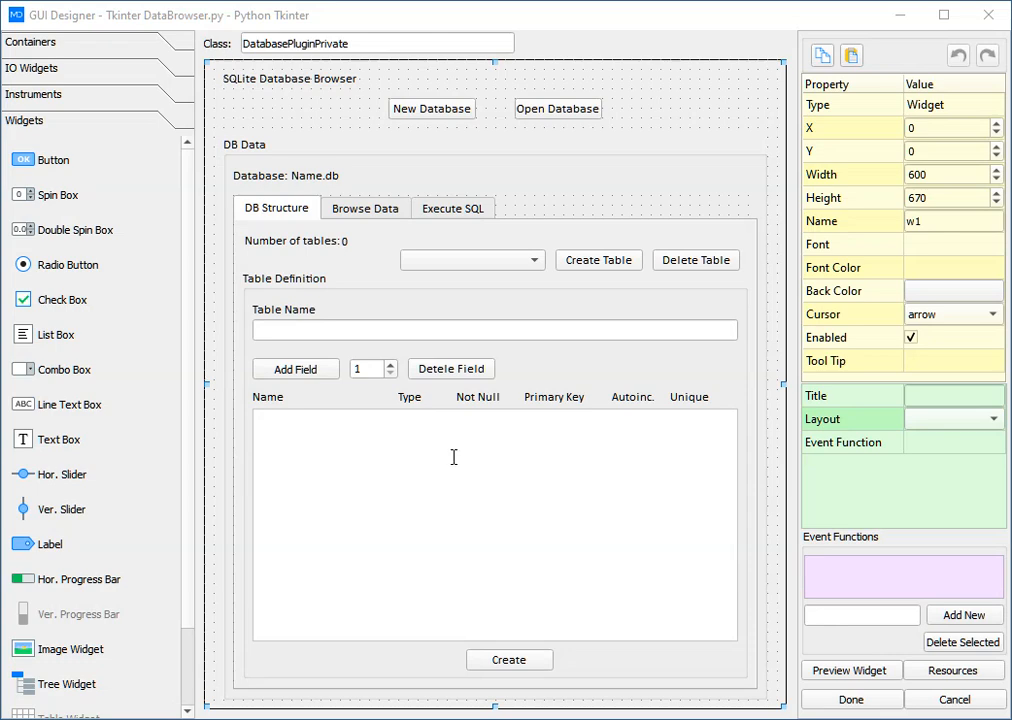
mouse_move(446, 487)
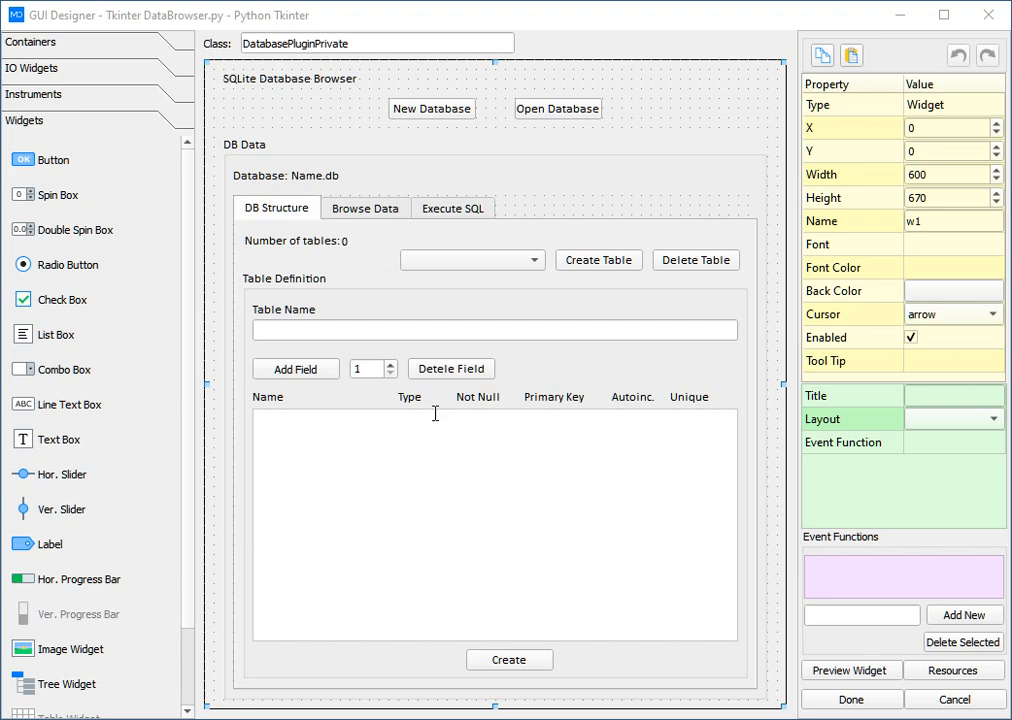
mouse_move(427, 461)
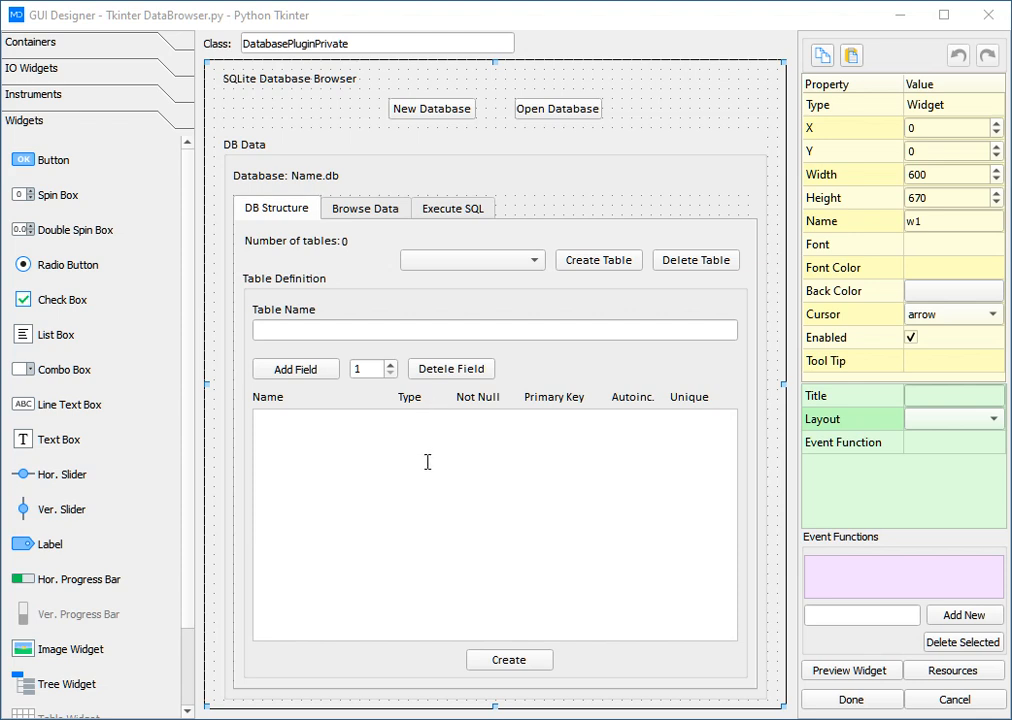
mouse_move(427, 478)
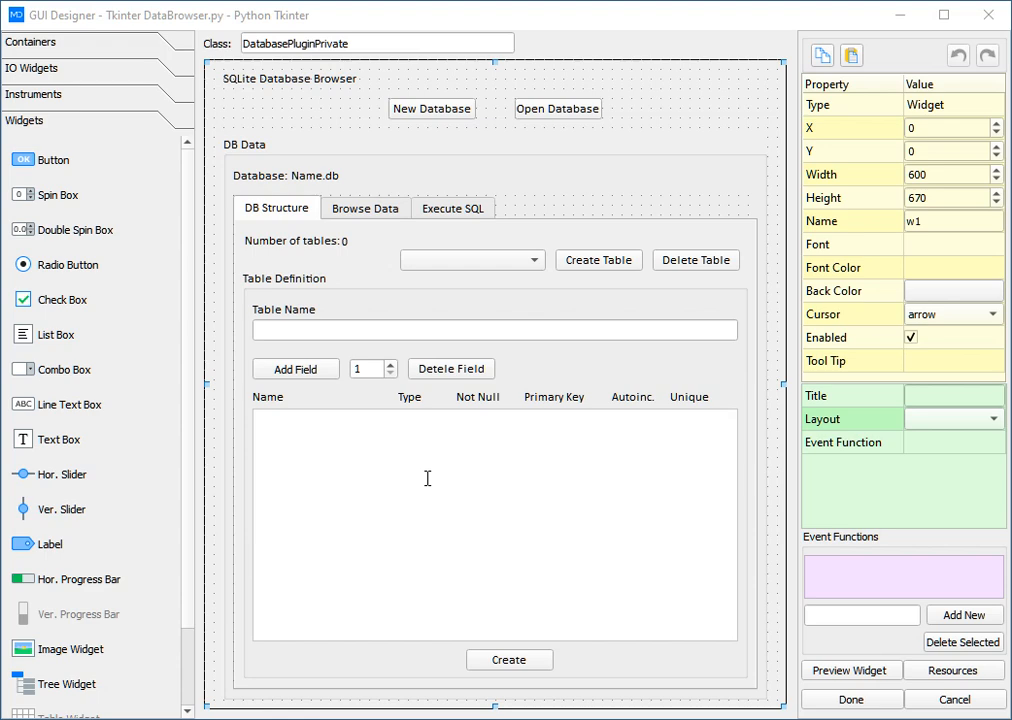
mouse_move(430, 478)
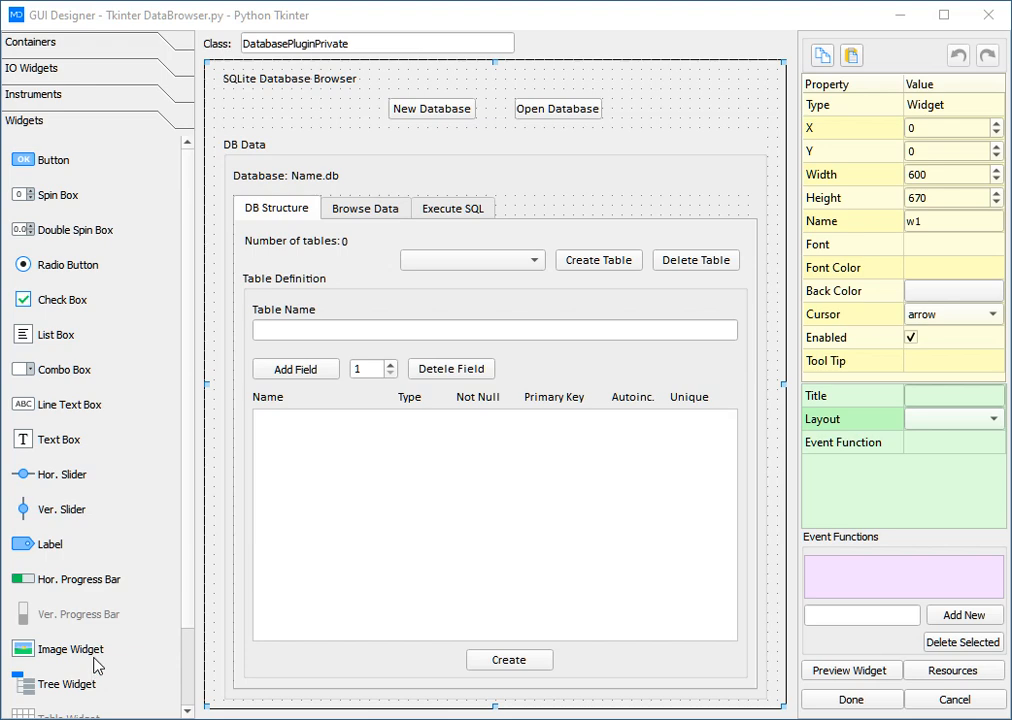
mouse_move(485, 289)
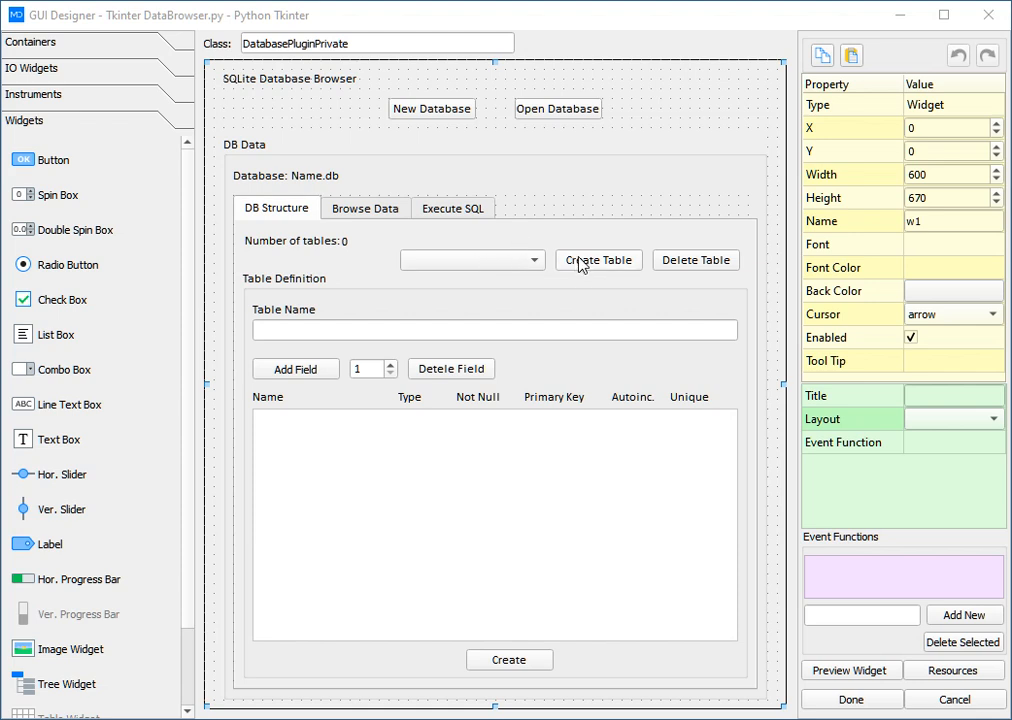
mouse_move(310, 388)
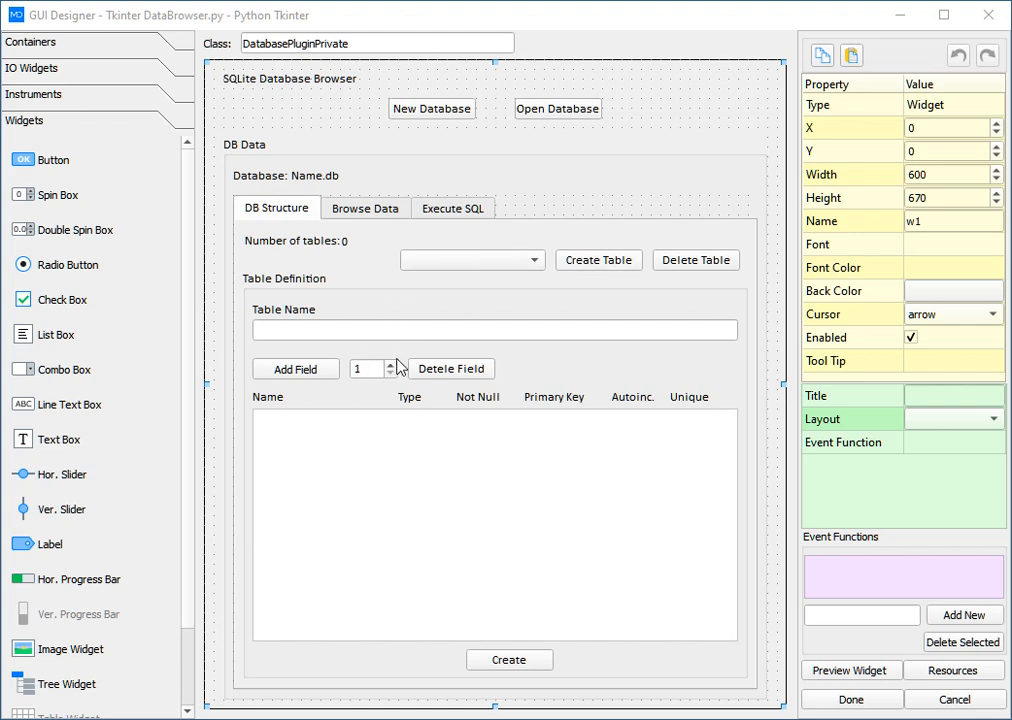
mouse_move(335, 251)
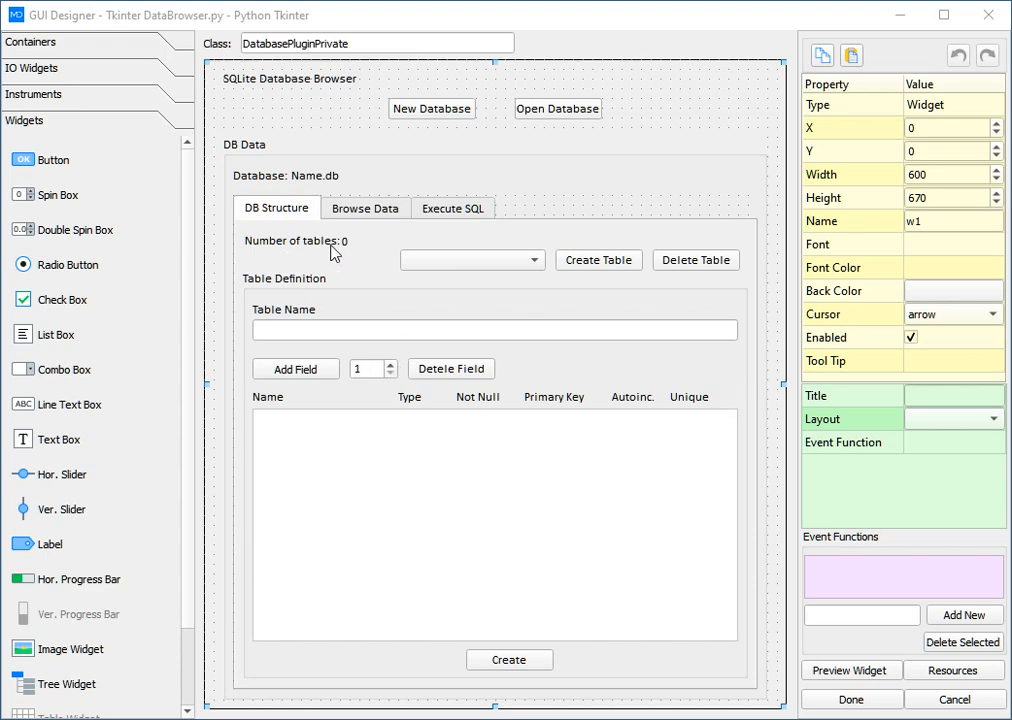
mouse_move(43, 68)
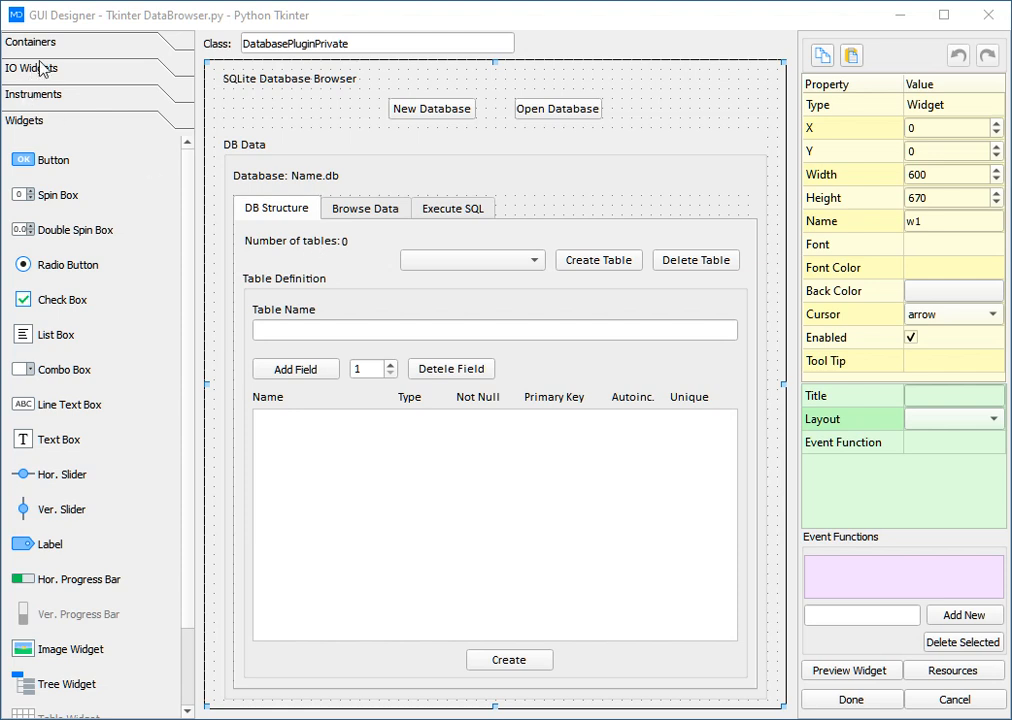
mouse_move(78, 301)
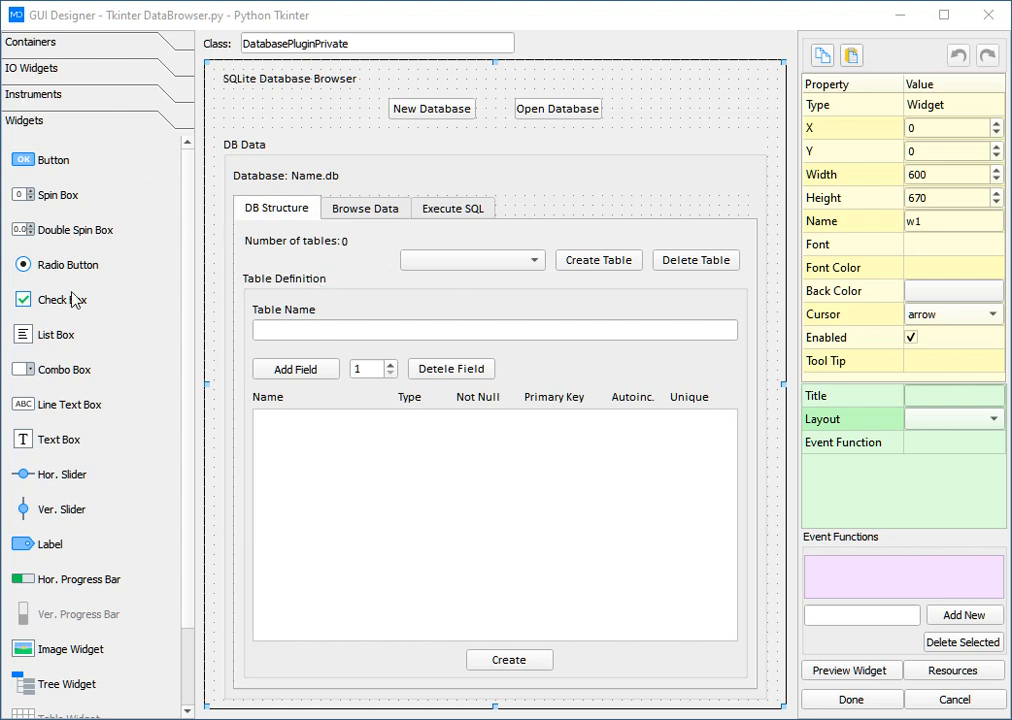
mouse_move(30, 50)
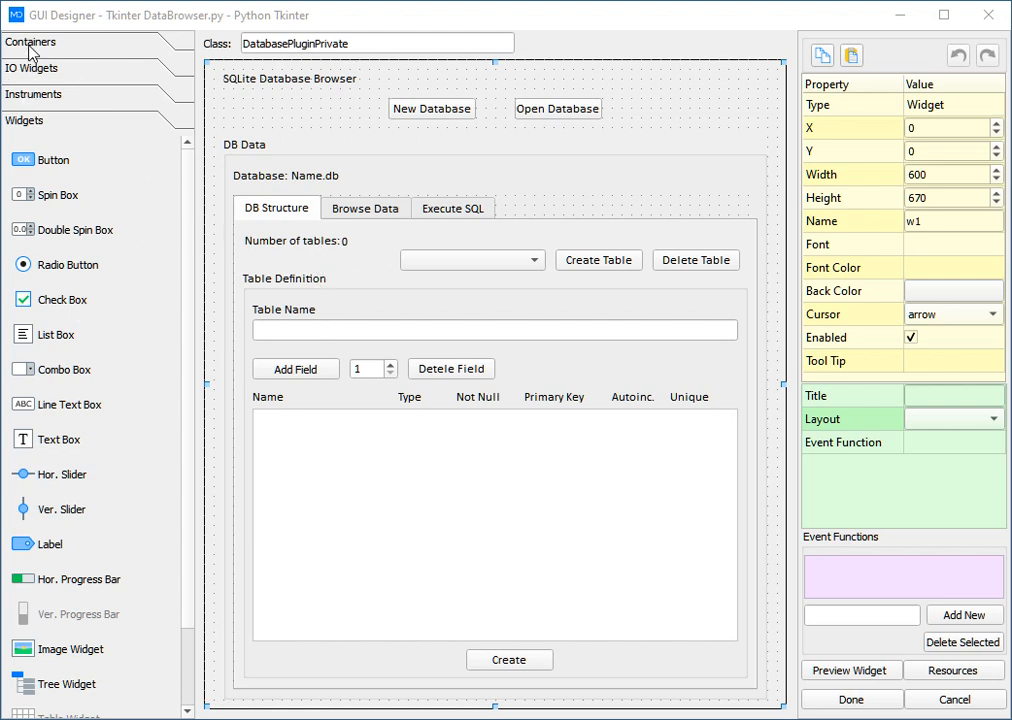
Step: Show the container widgets, then select the Name.db label and the DB Data group box
left_click(32, 42)
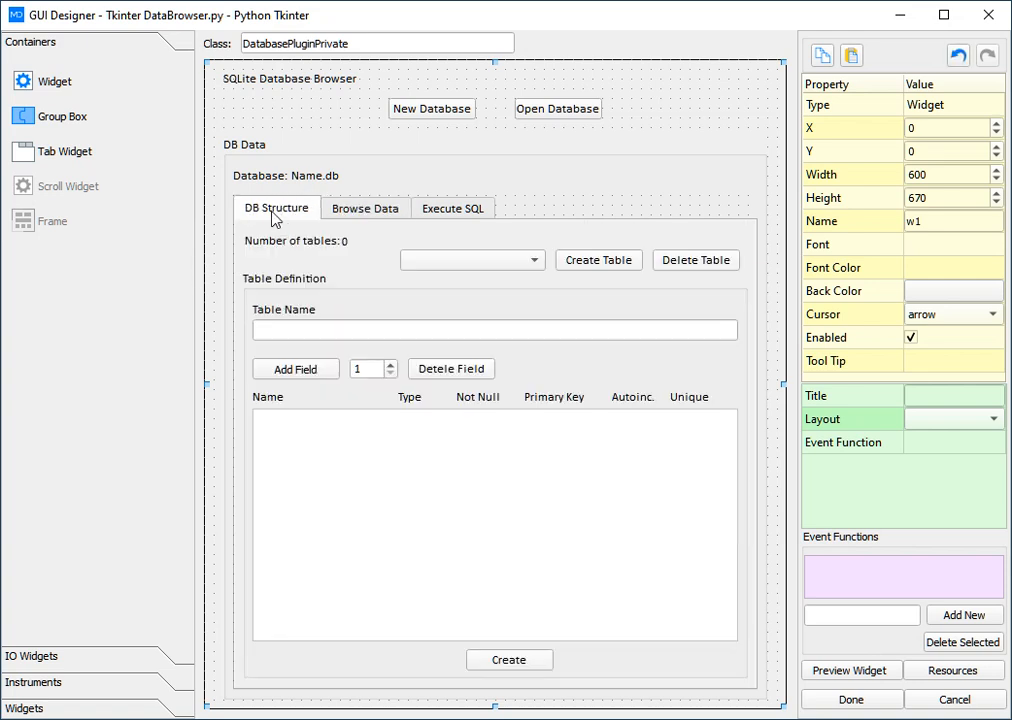
left_click(320, 175)
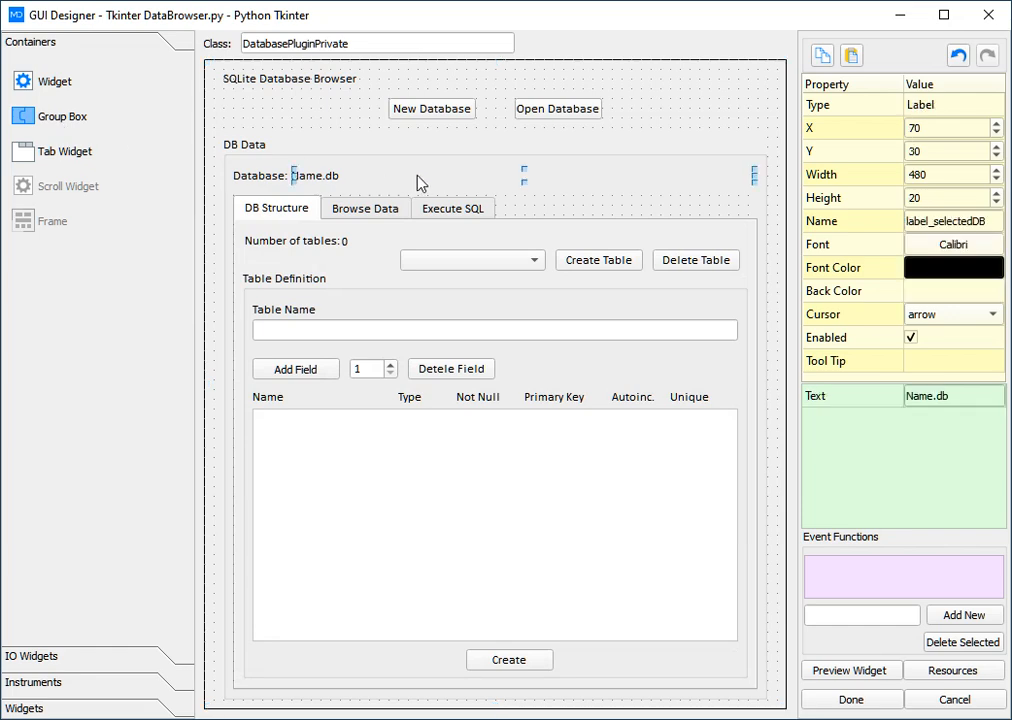
left_click(244, 144)
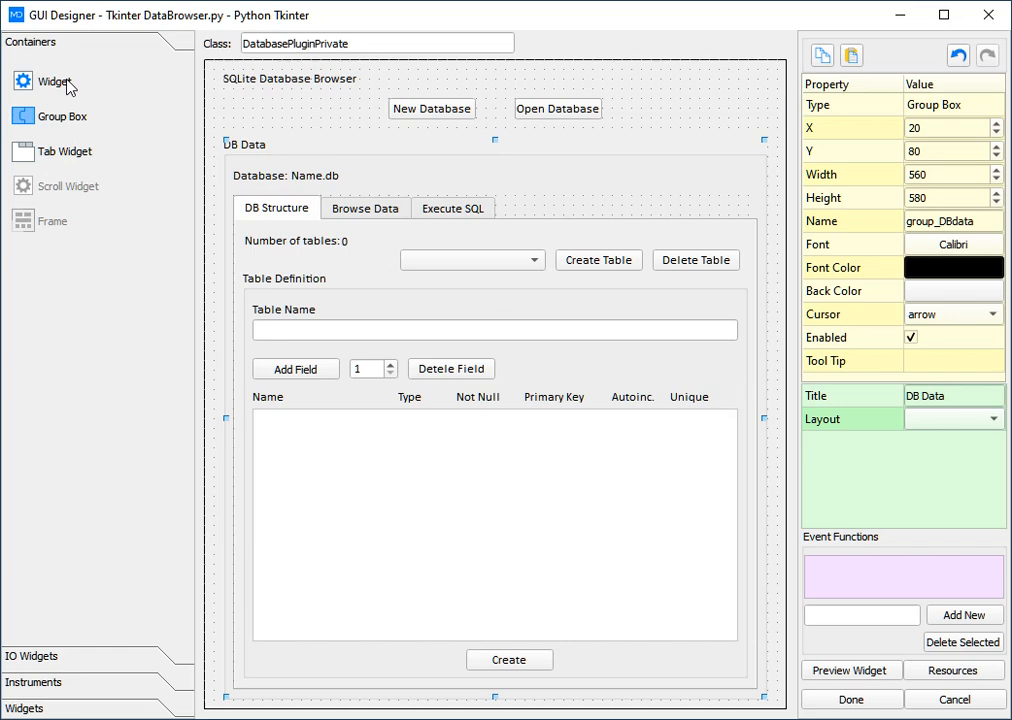
mouse_move(278, 355)
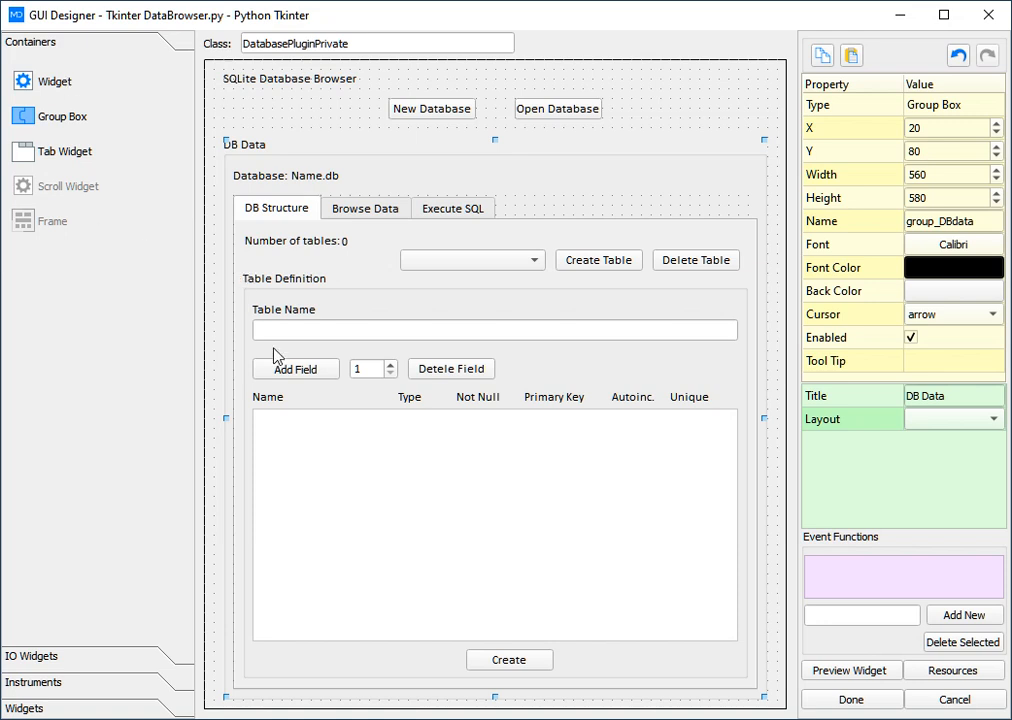
mouse_move(357, 331)
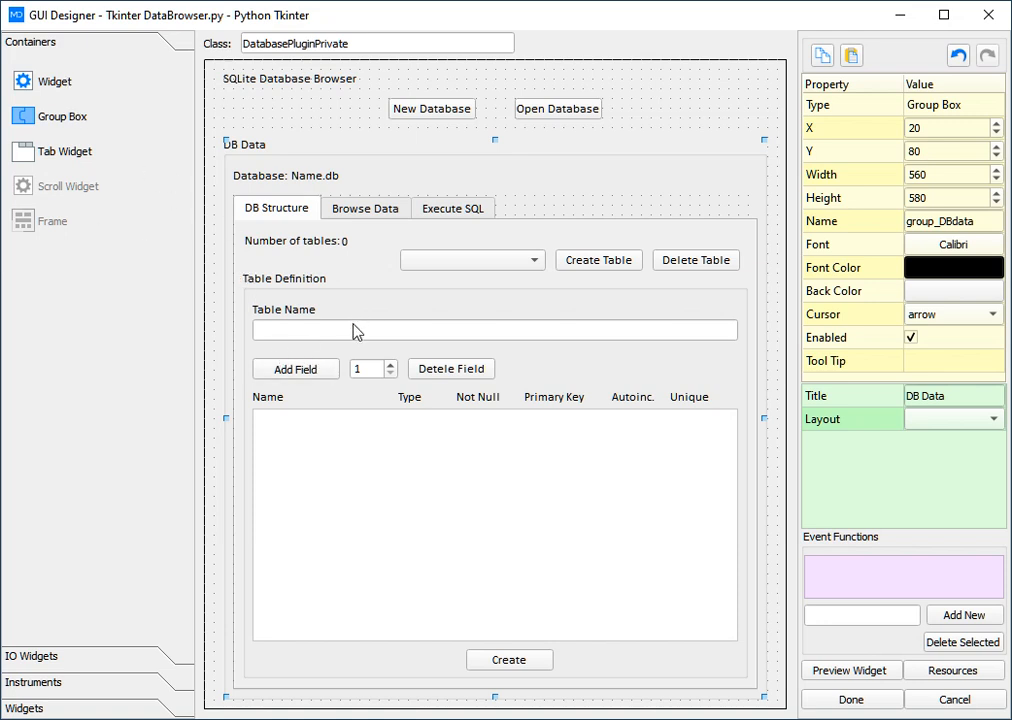
mouse_move(546, 415)
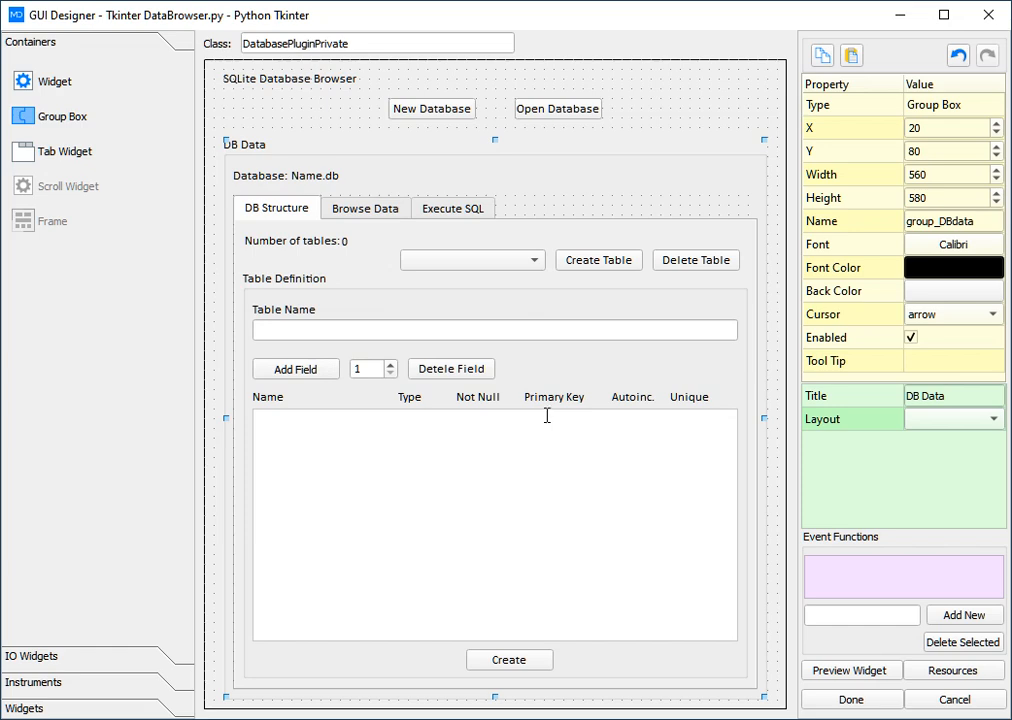
mouse_move(533, 441)
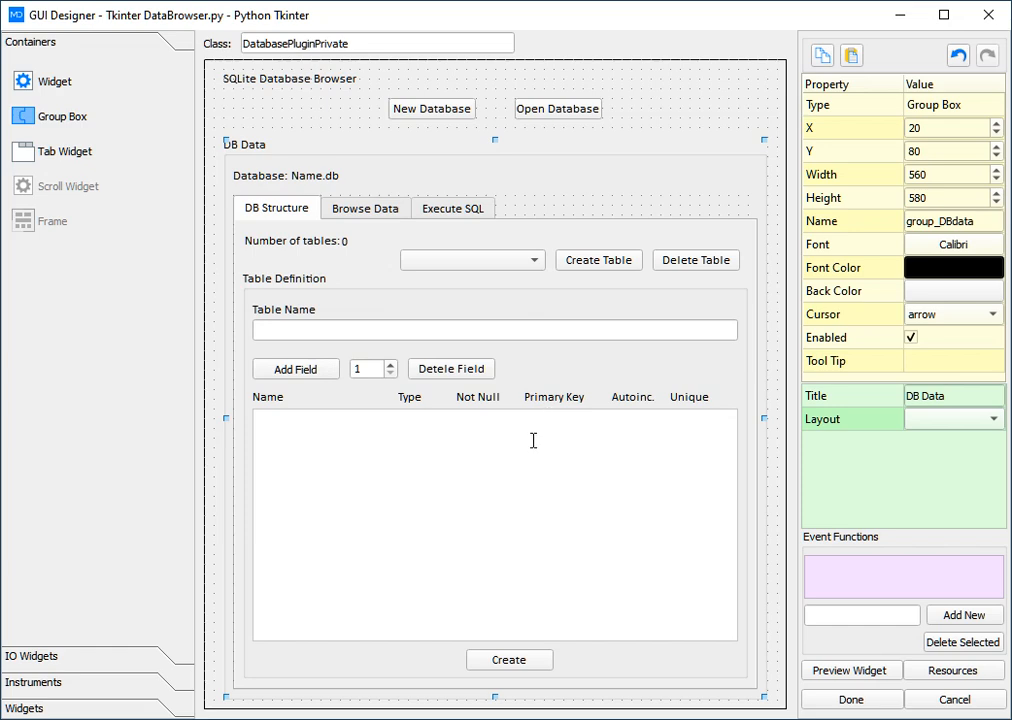
mouse_move(544, 320)
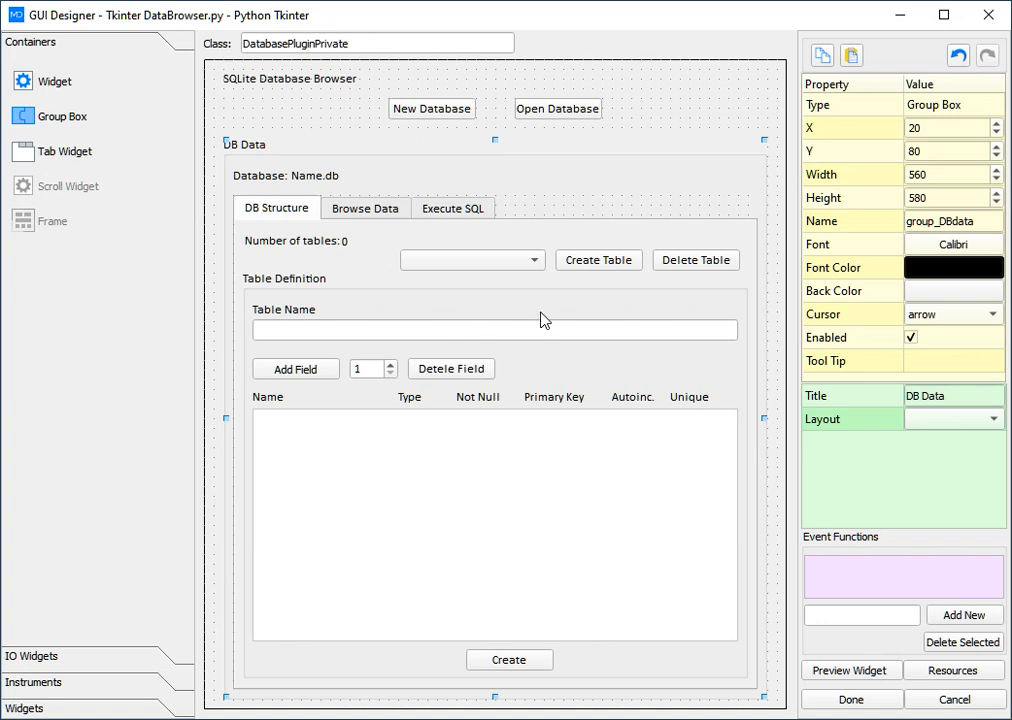
mouse_move(217, 597)
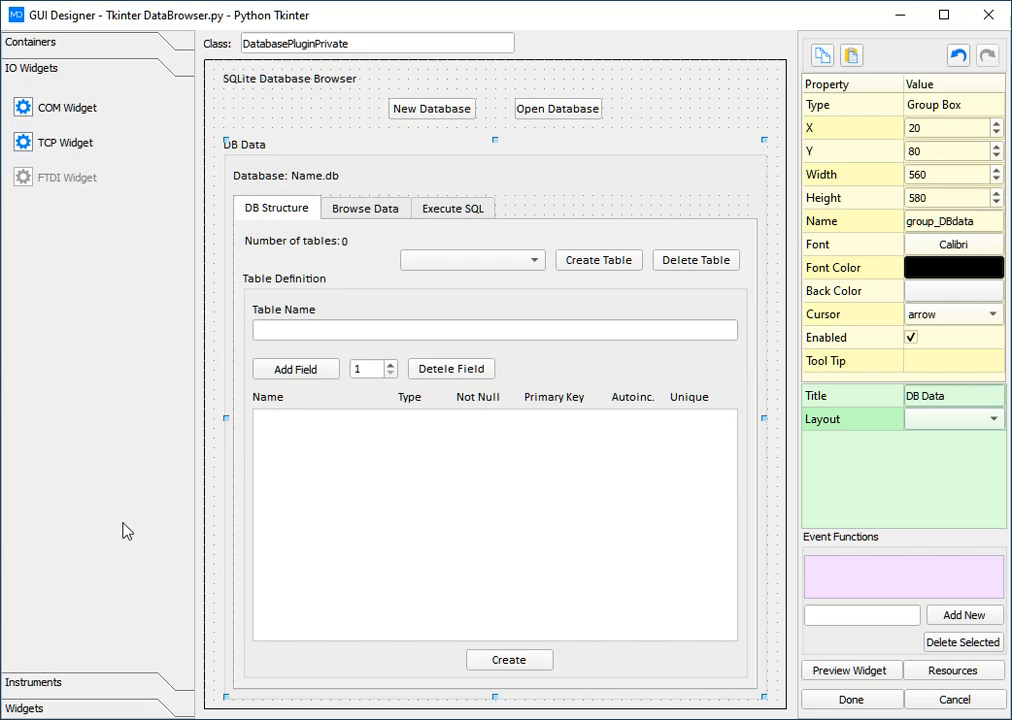
mouse_move(143, 501)
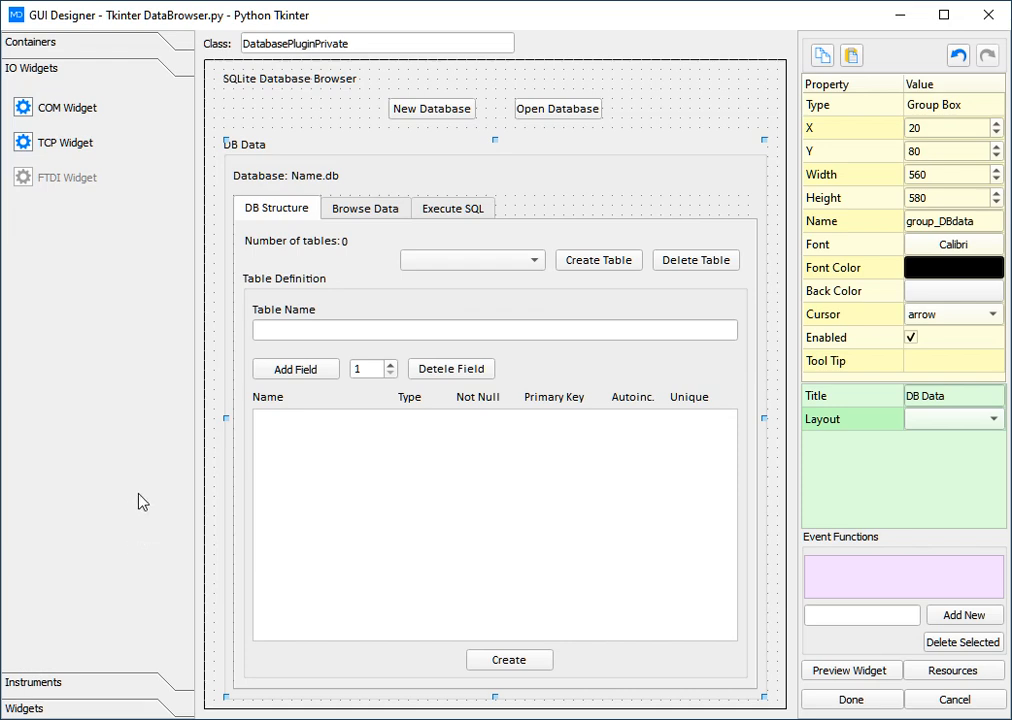
mouse_move(83, 672)
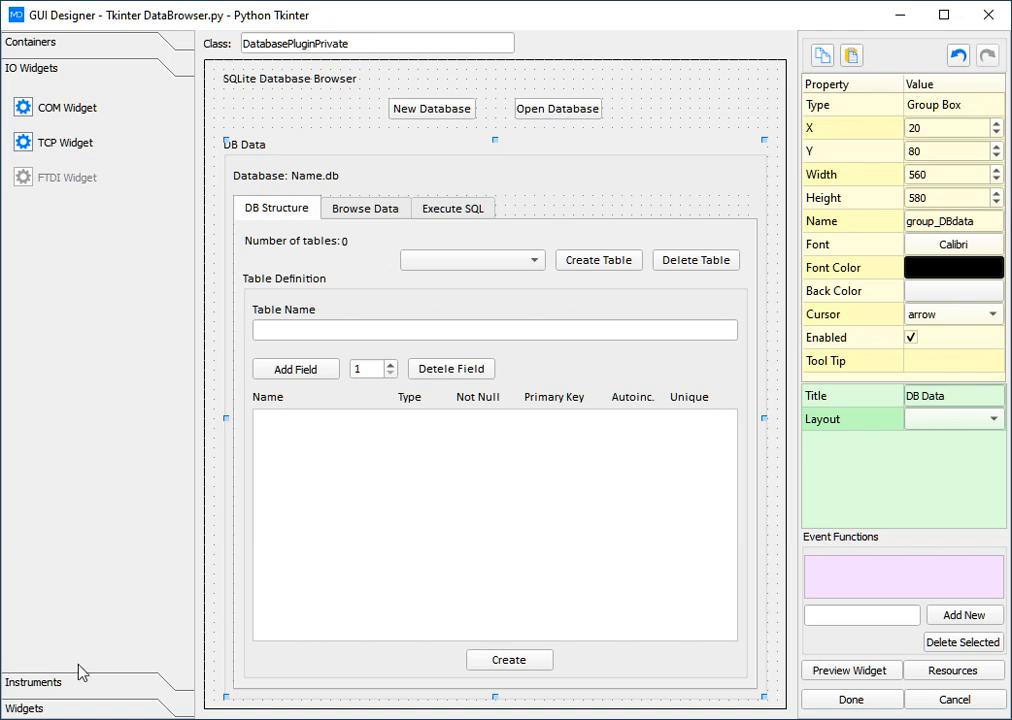
mouse_move(80, 678)
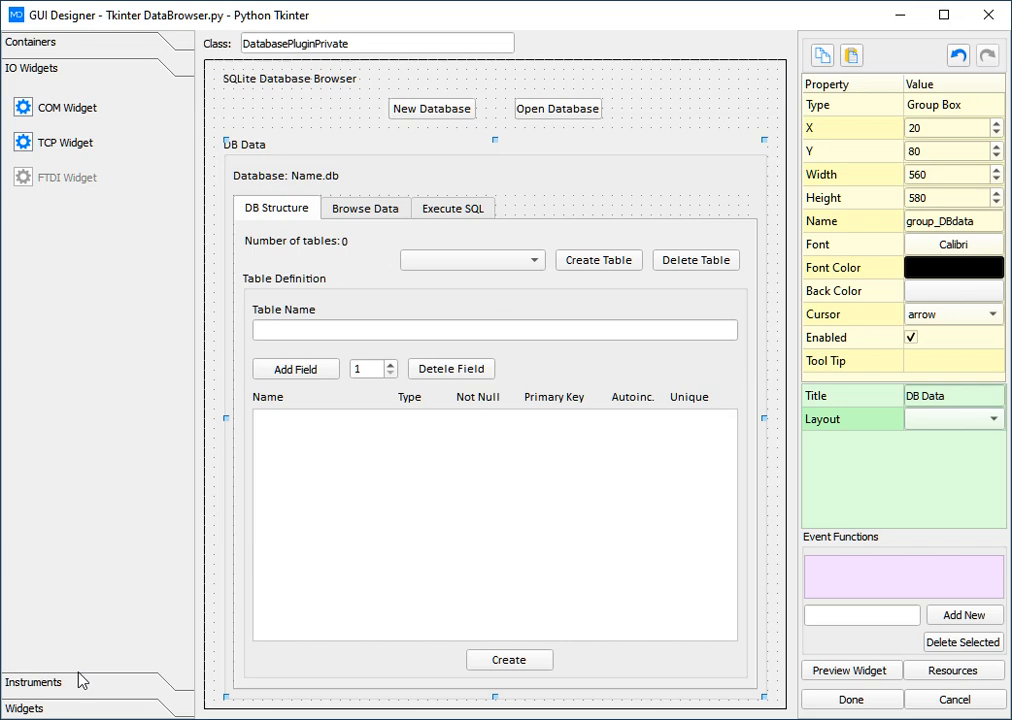
mouse_move(73, 670)
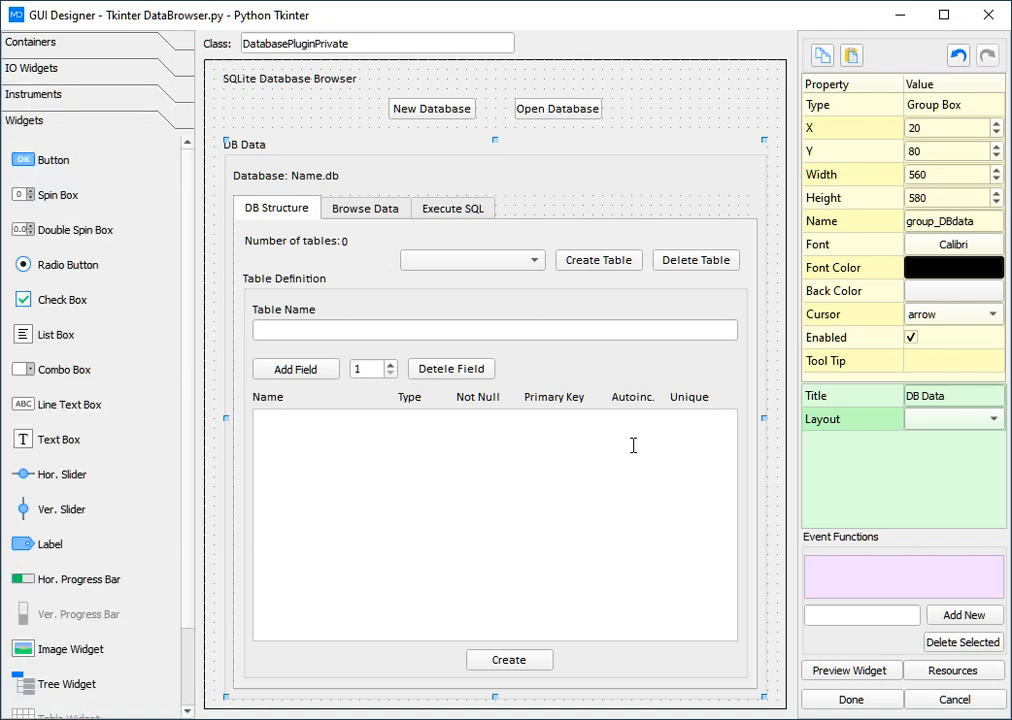
mouse_move(855, 310)
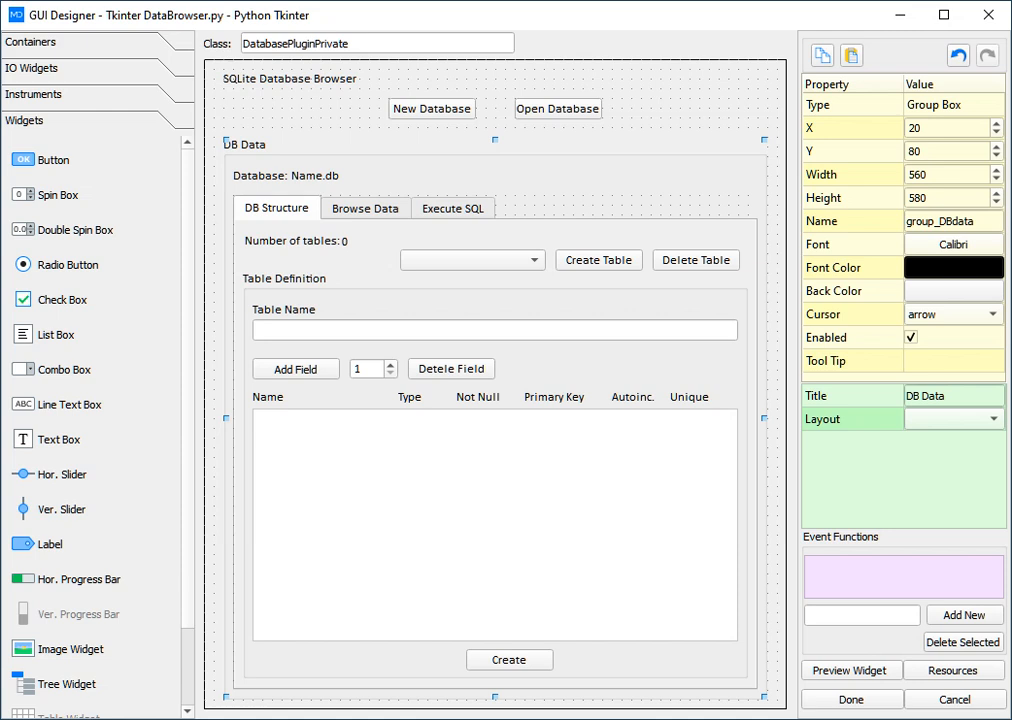
mouse_move(783, 124)
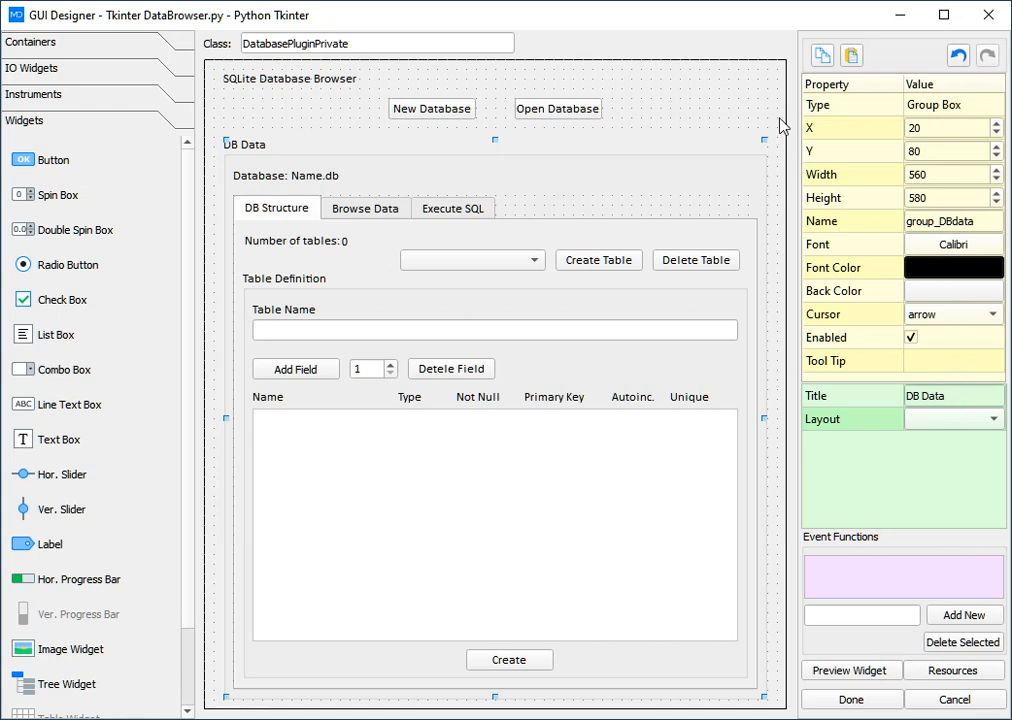
mouse_move(836, 160)
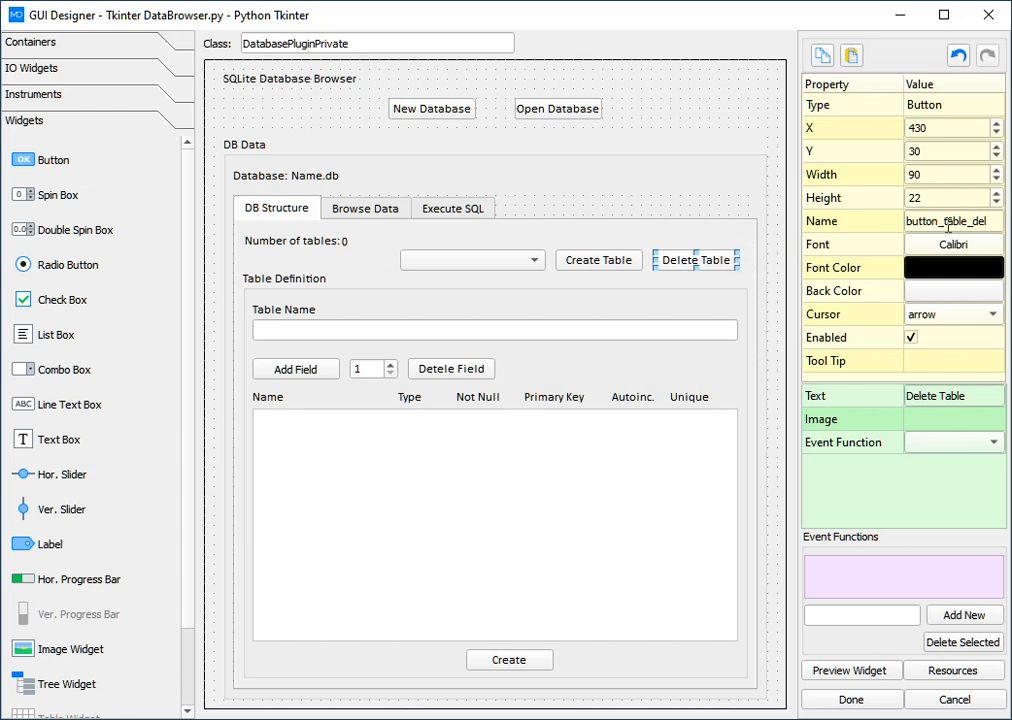
mouse_move(762, 285)
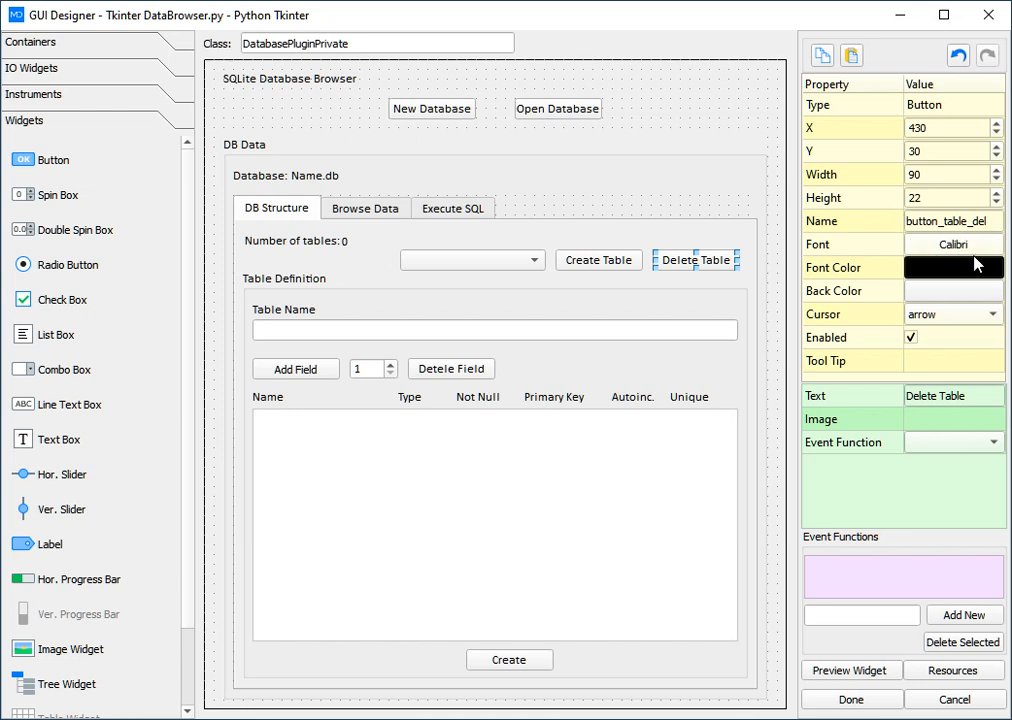
mouse_move(918, 300)
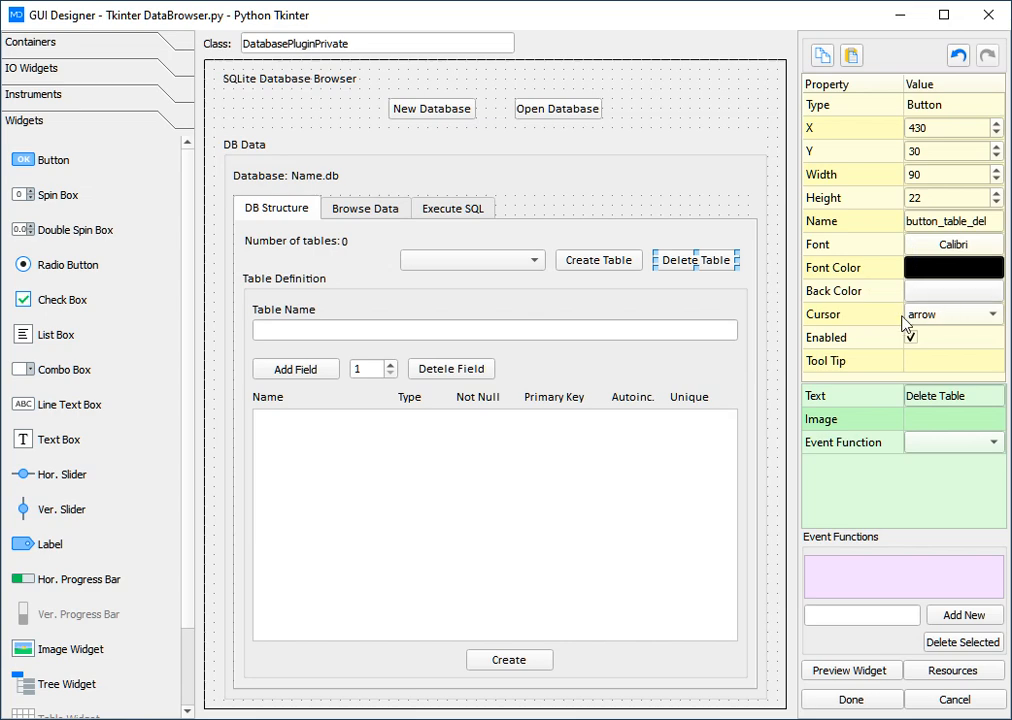
mouse_move(893, 318)
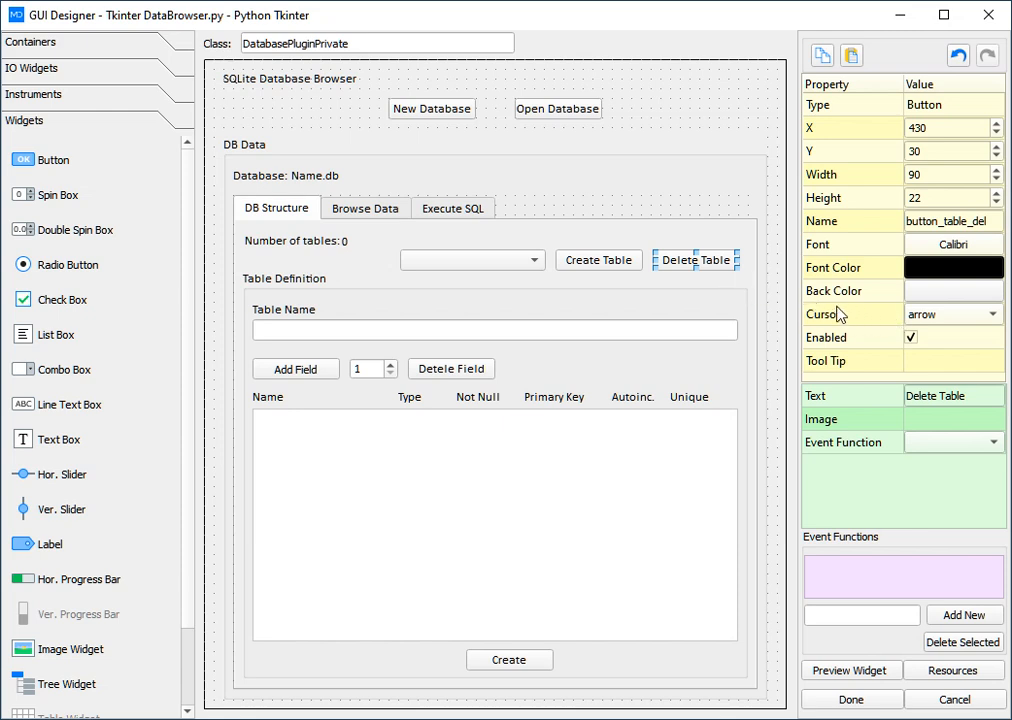
mouse_move(700, 305)
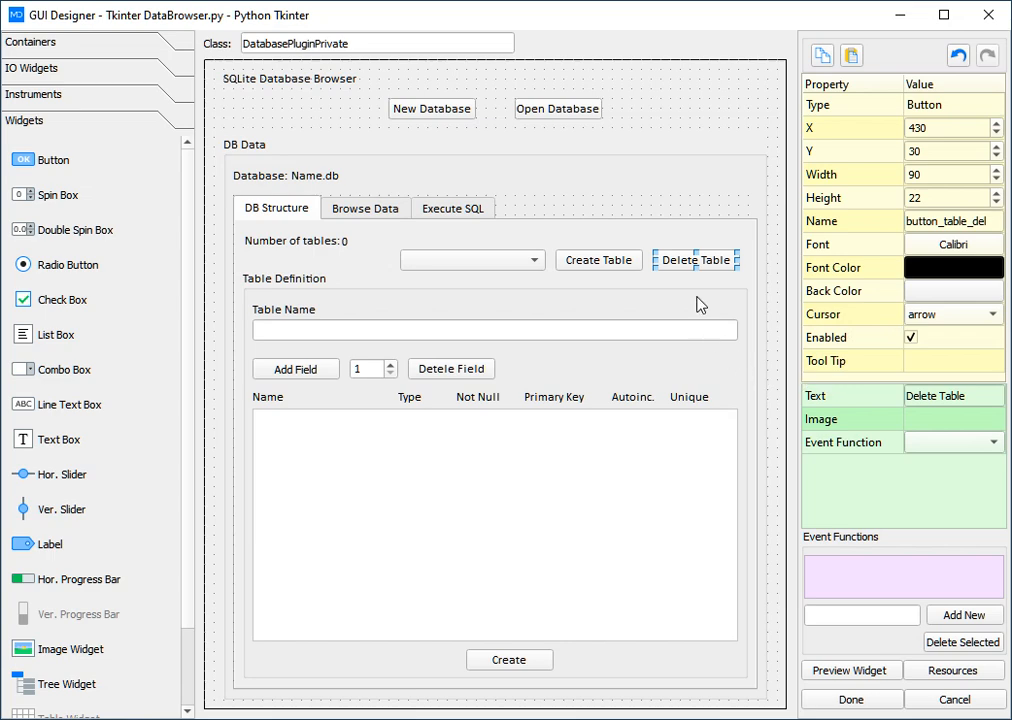
mouse_move(730, 328)
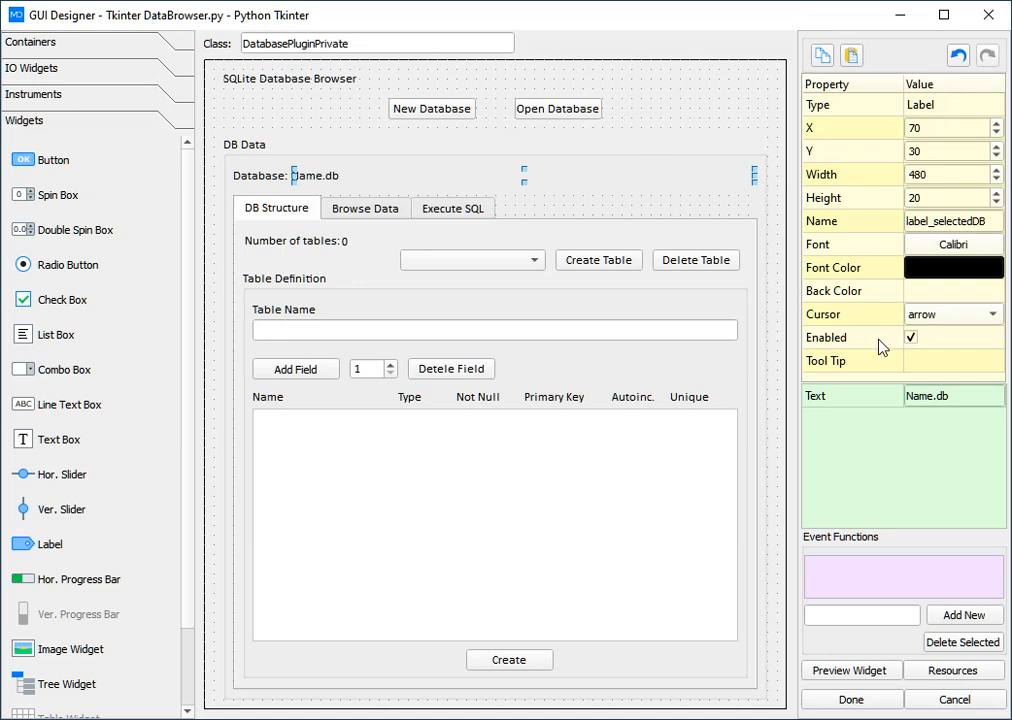
mouse_move(883, 347)
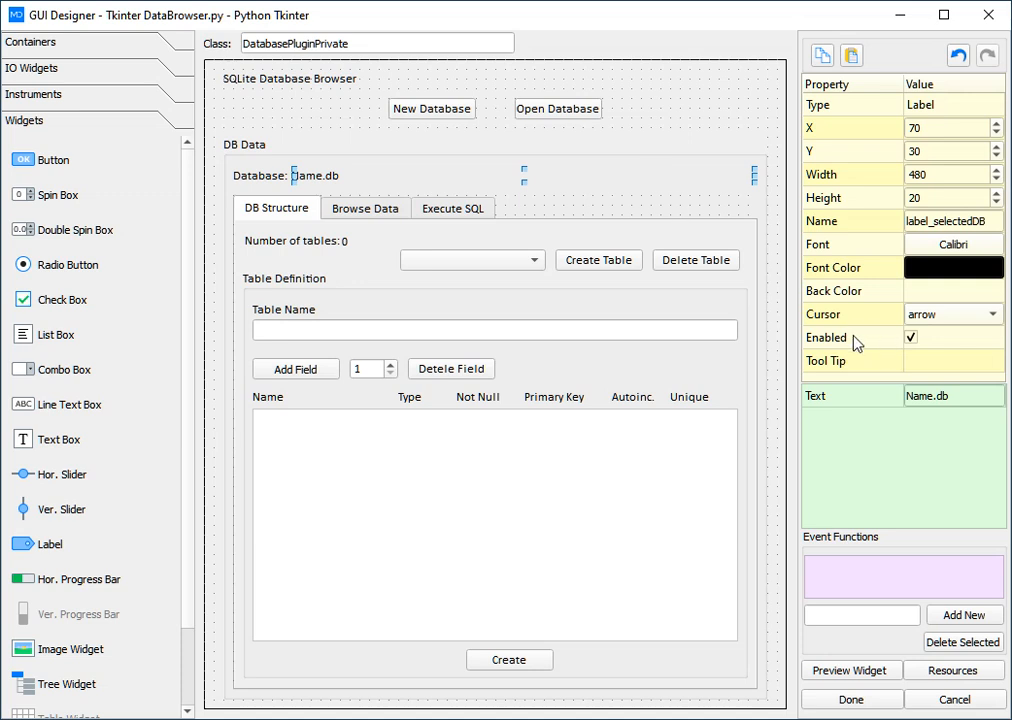
mouse_move(857, 347)
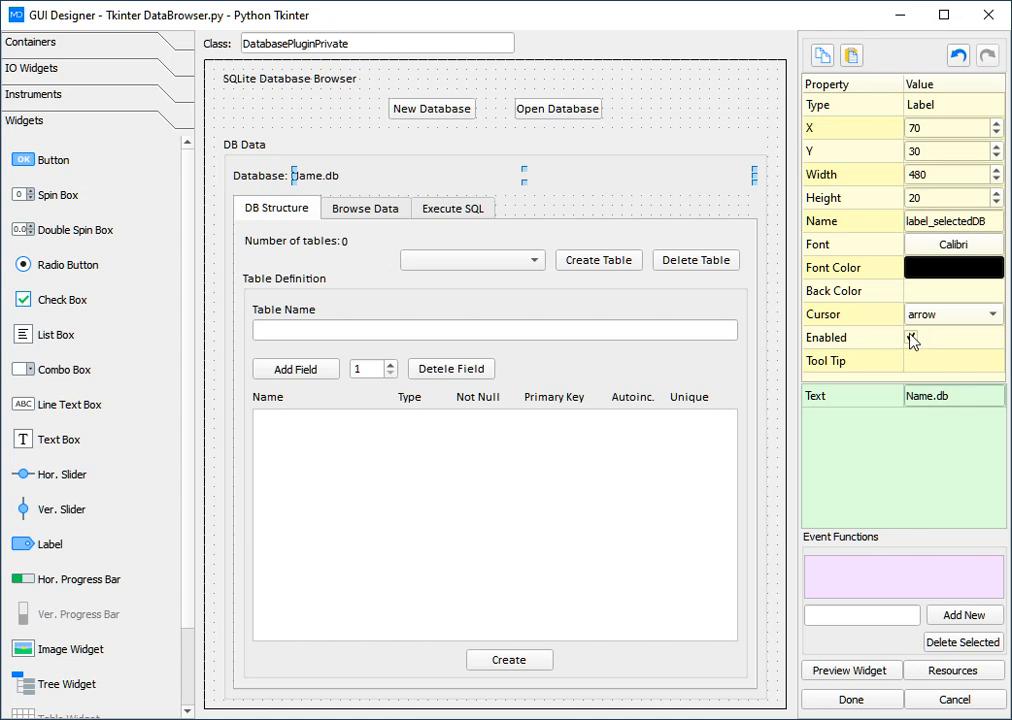
Step: Review the label_selectedDB label's properties, including its Enabled checkbox
left_click(910, 337)
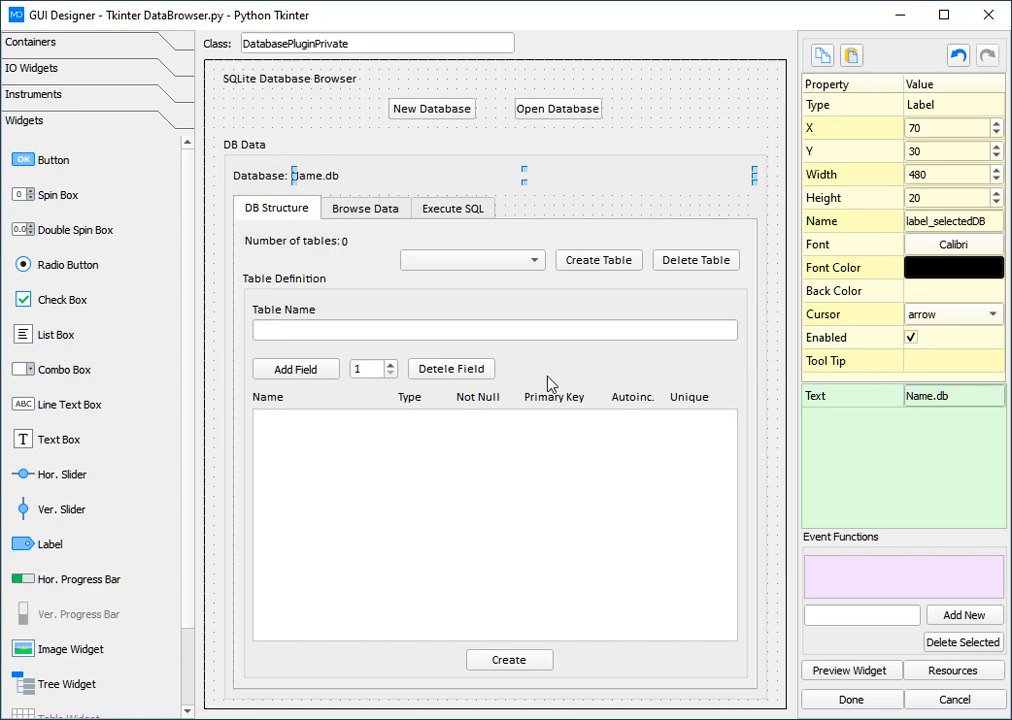
mouse_move(533, 340)
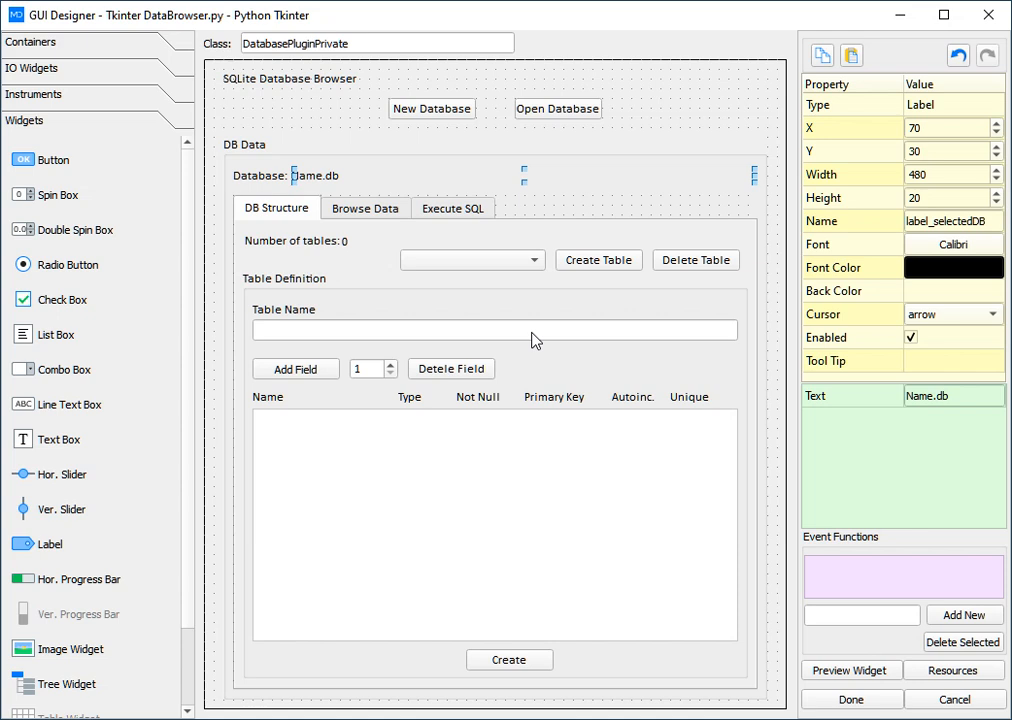
Step: Inspect the Table Name entry, then the Create Table button's event function settings
left_click(493, 330)
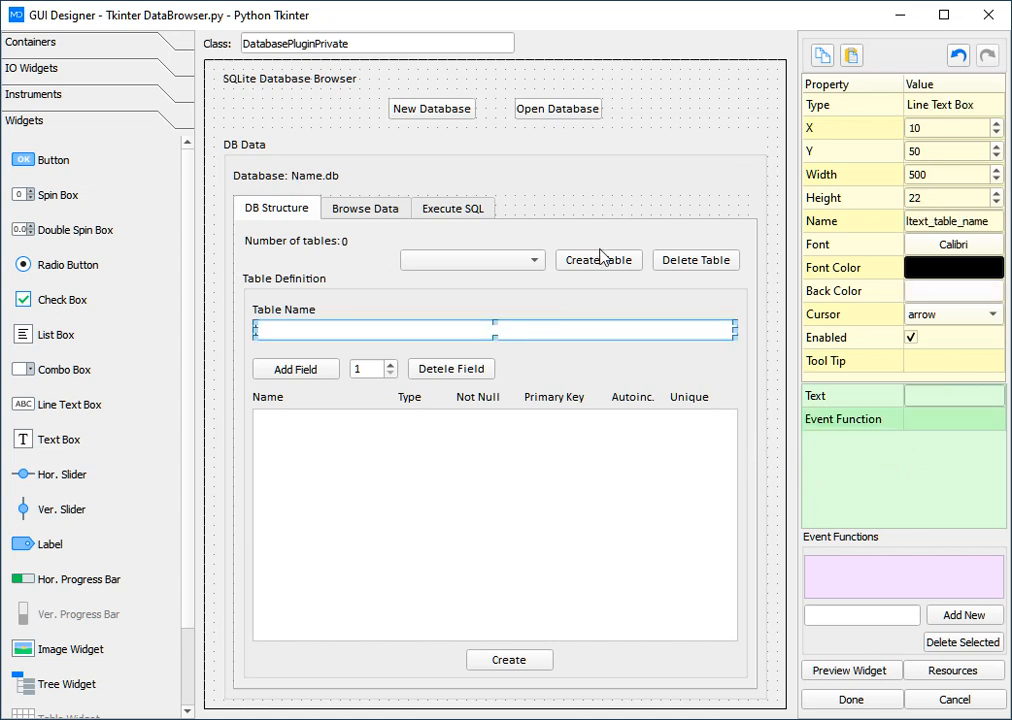
left_click(598, 260)
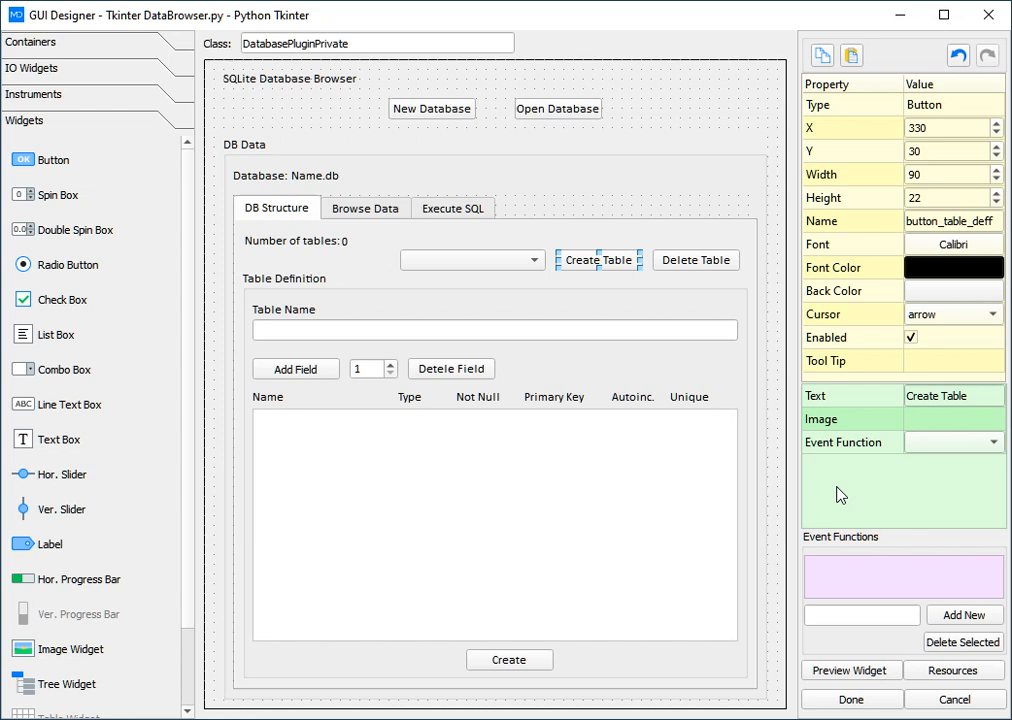
mouse_move(906, 491)
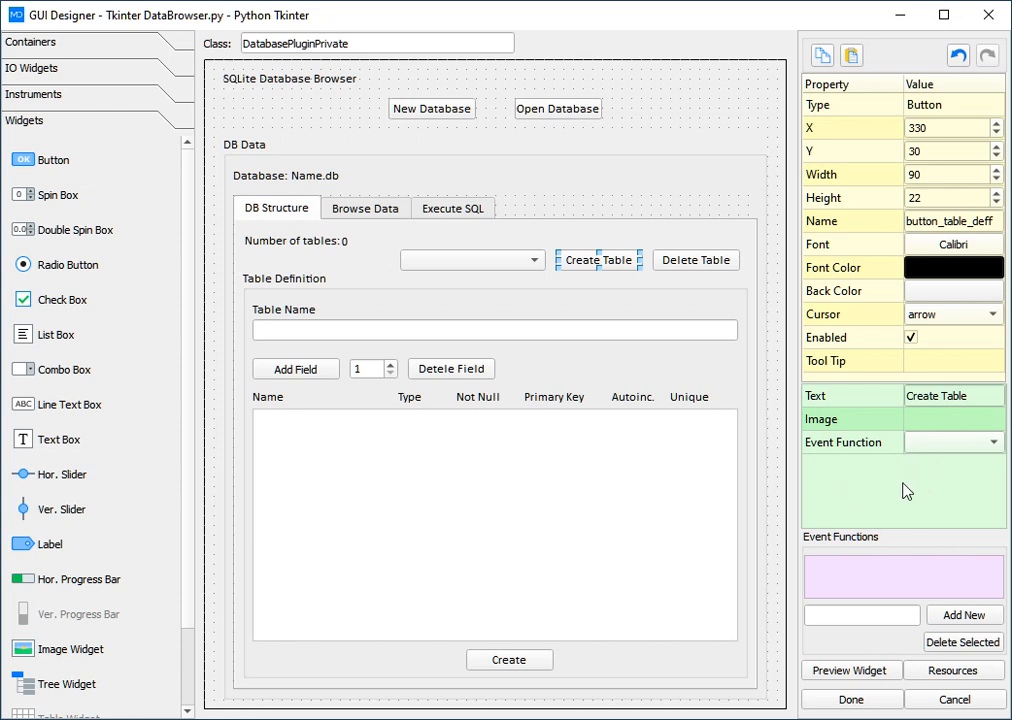
mouse_move(947, 547)
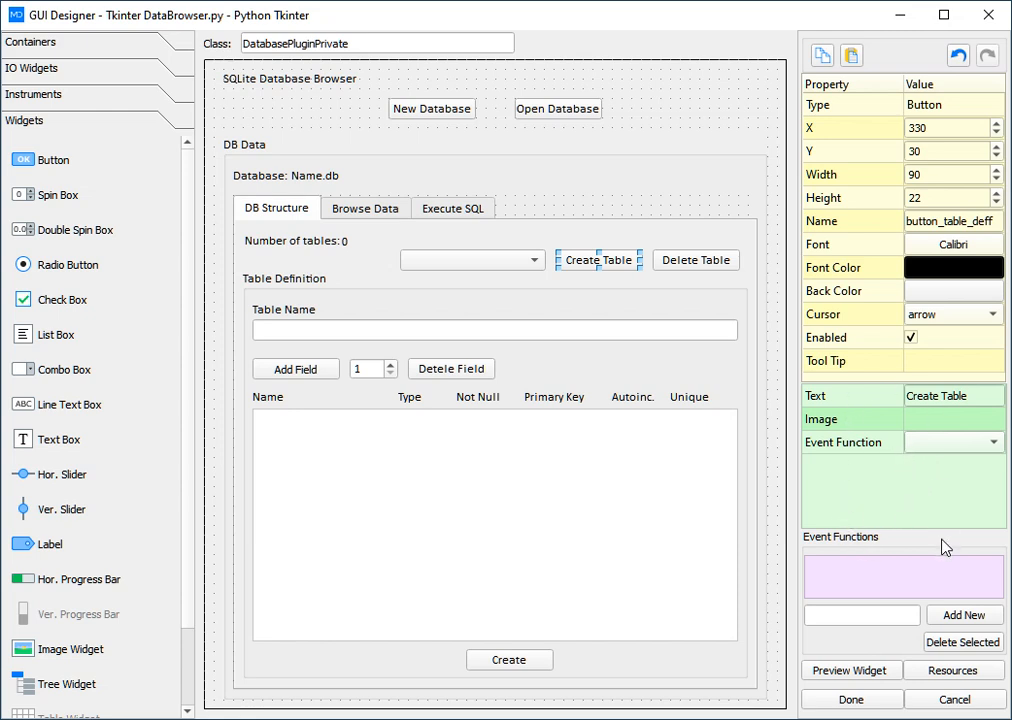
mouse_move(884, 597)
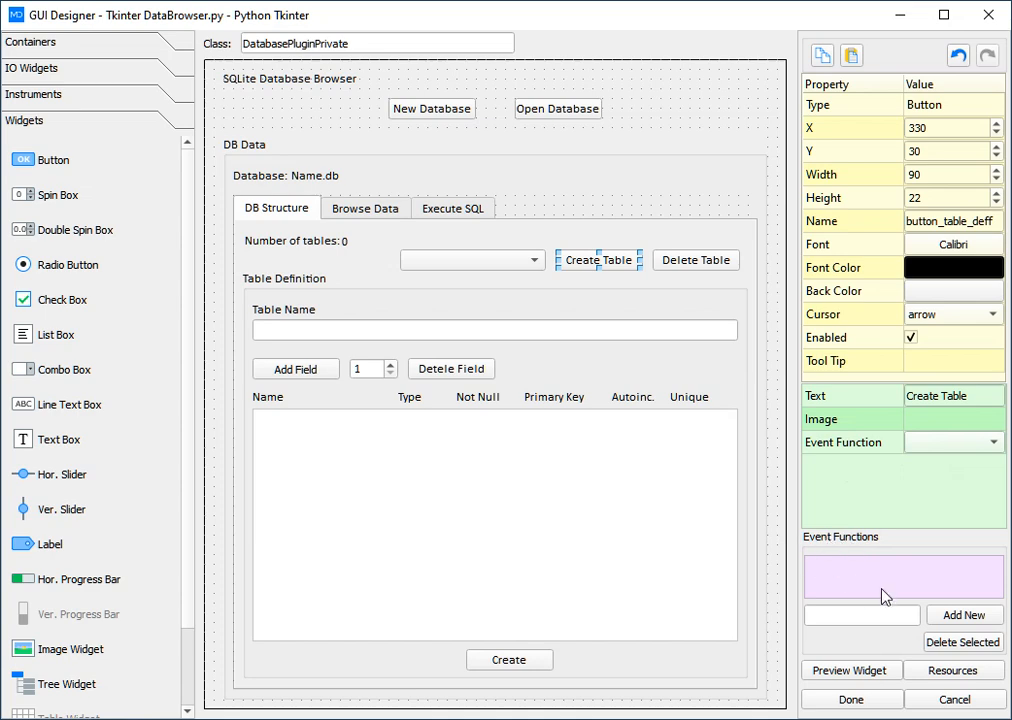
mouse_move(895, 581)
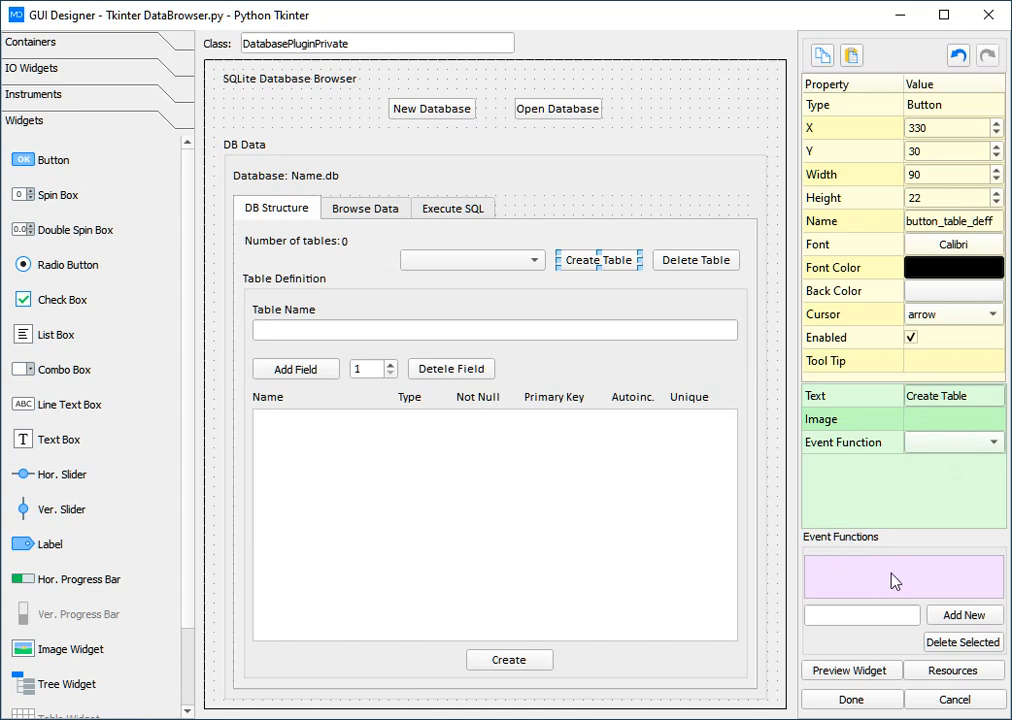
mouse_move(891, 579)
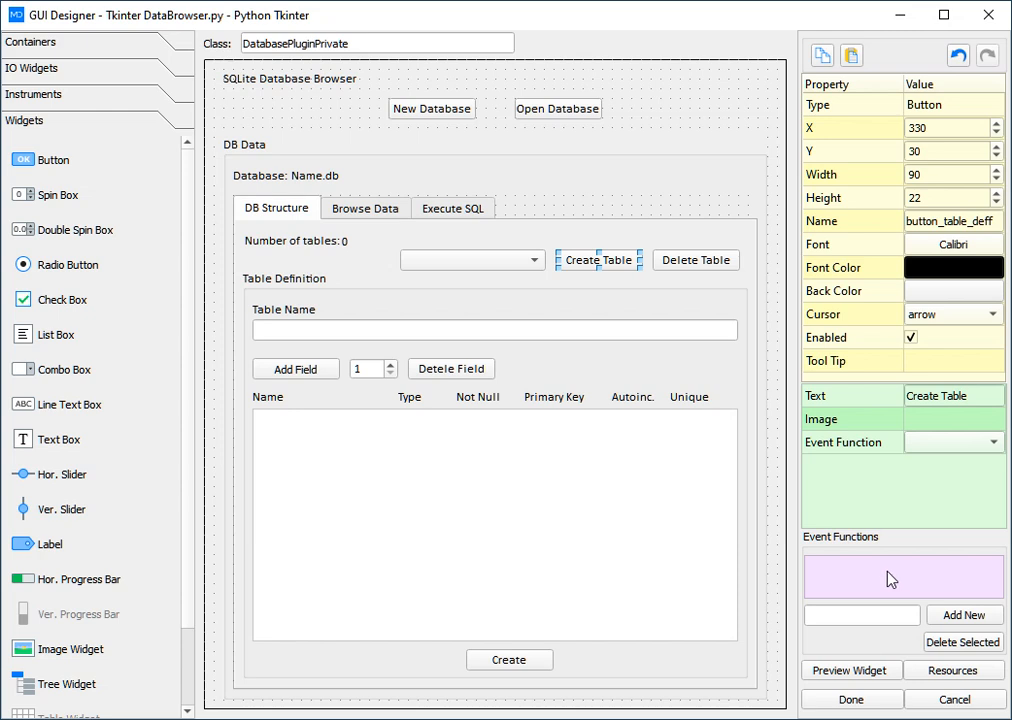
mouse_move(897, 582)
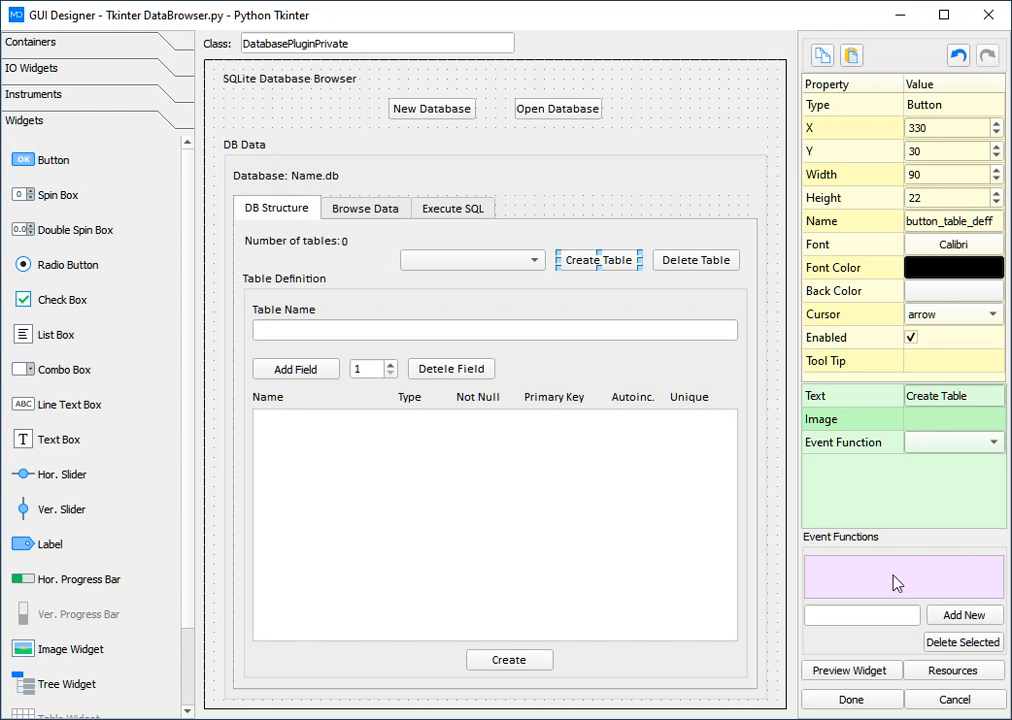
mouse_move(903, 587)
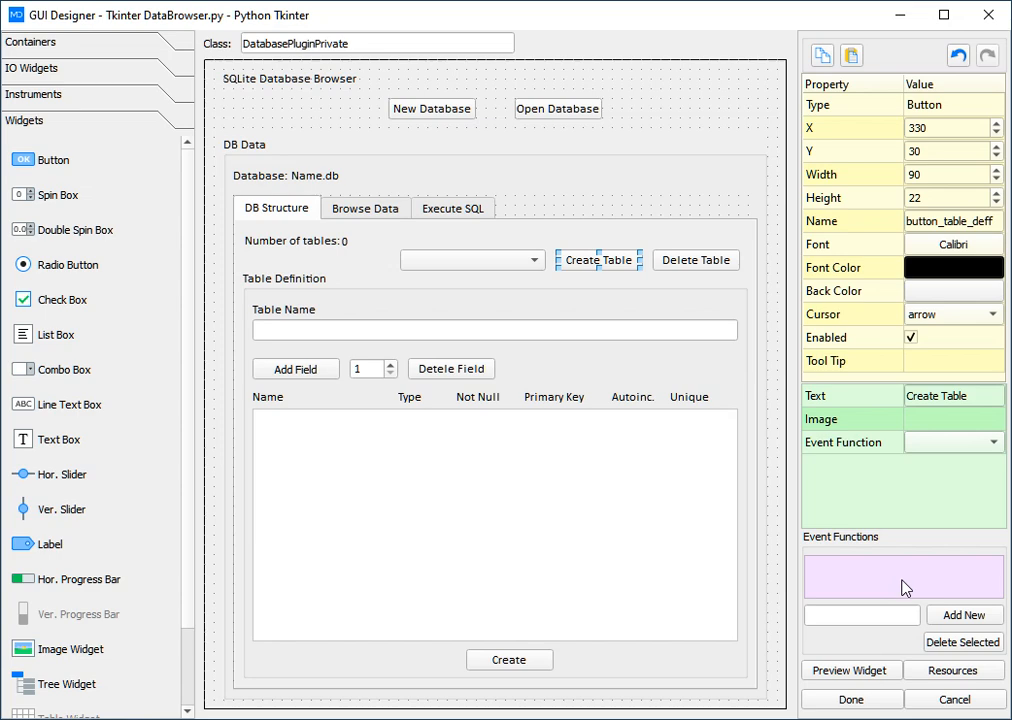
mouse_move(894, 582)
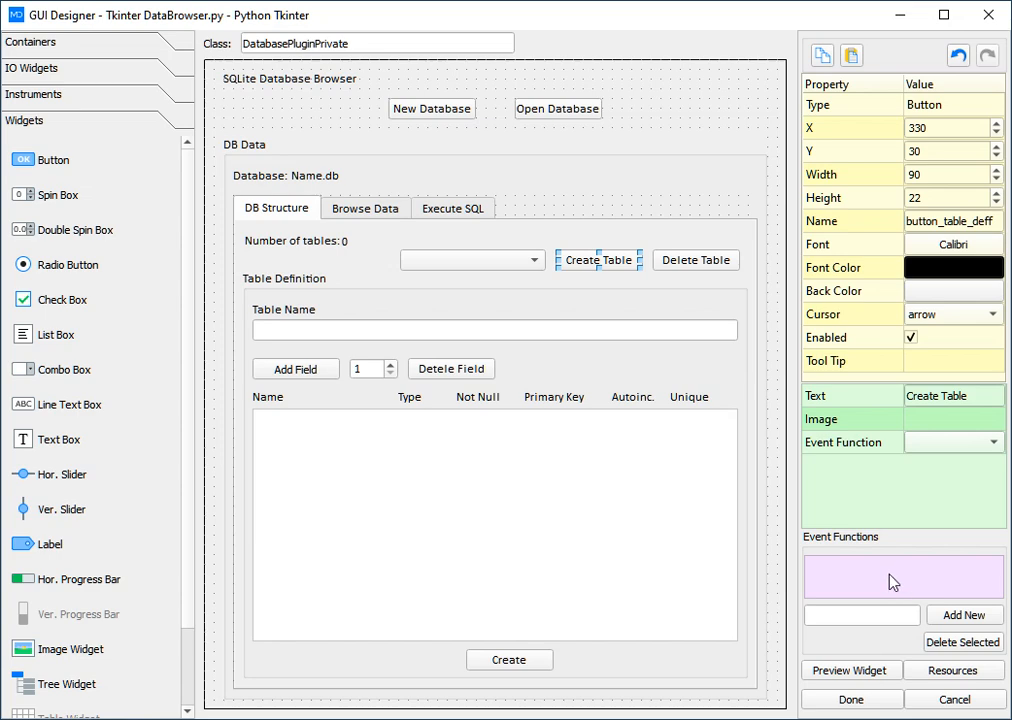
mouse_move(889, 596)
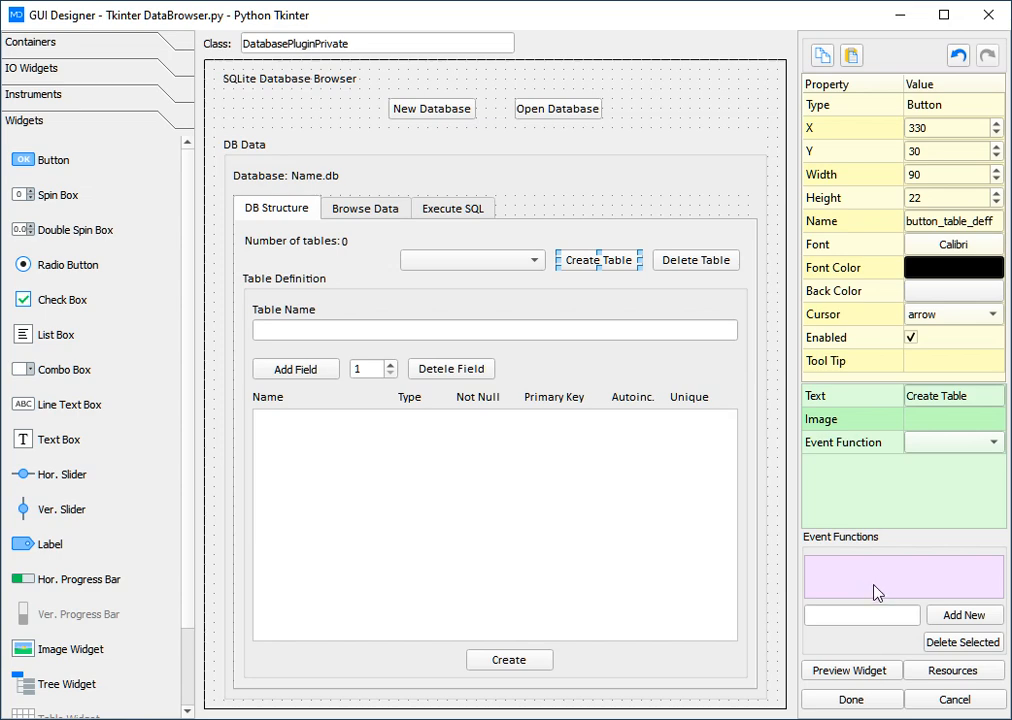
mouse_move(477, 569)
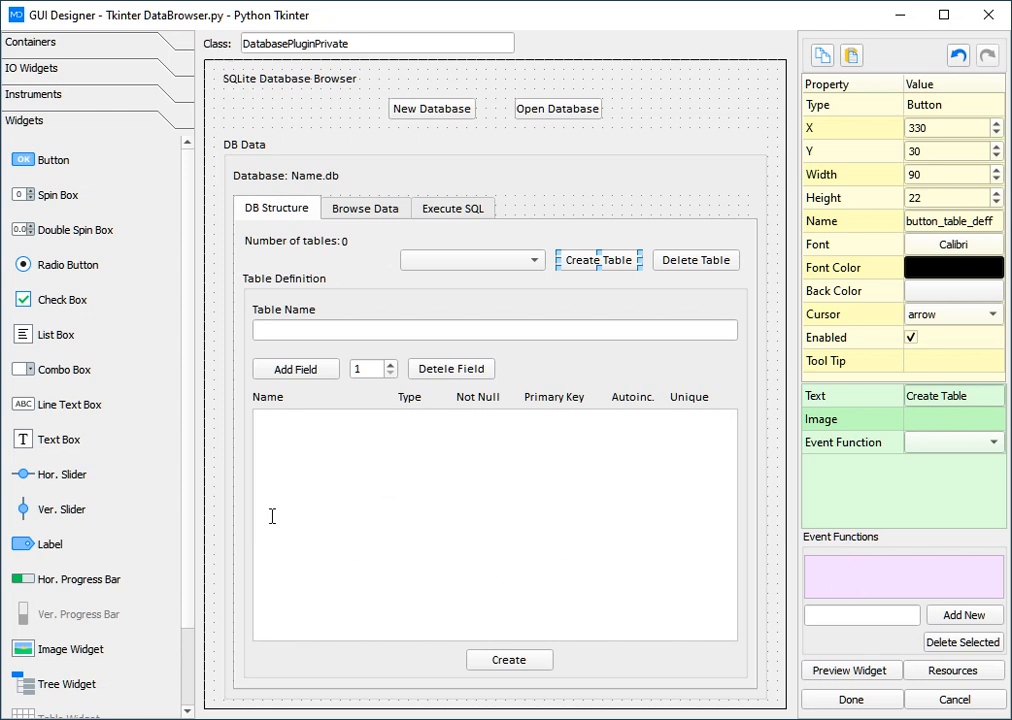
mouse_move(279, 508)
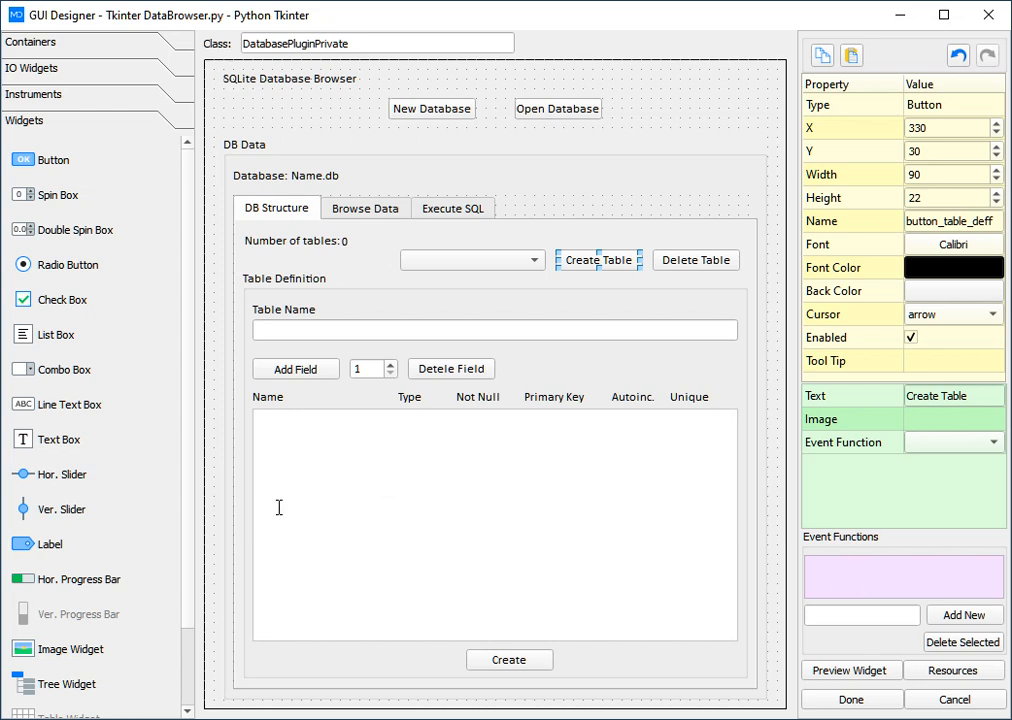
mouse_move(279, 398)
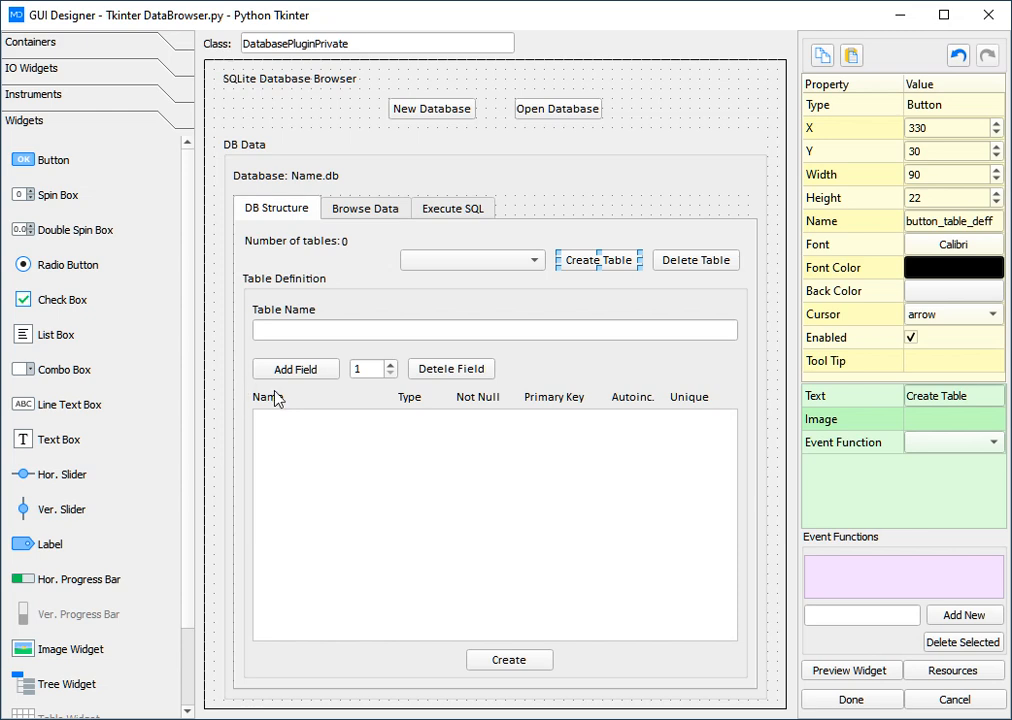
mouse_move(317, 577)
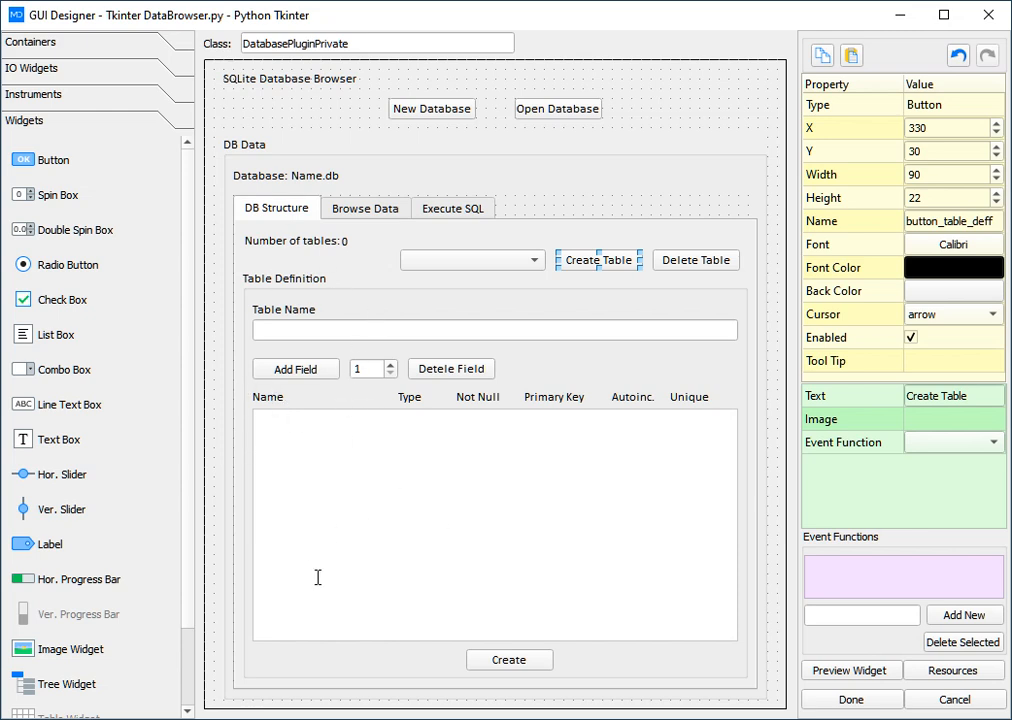